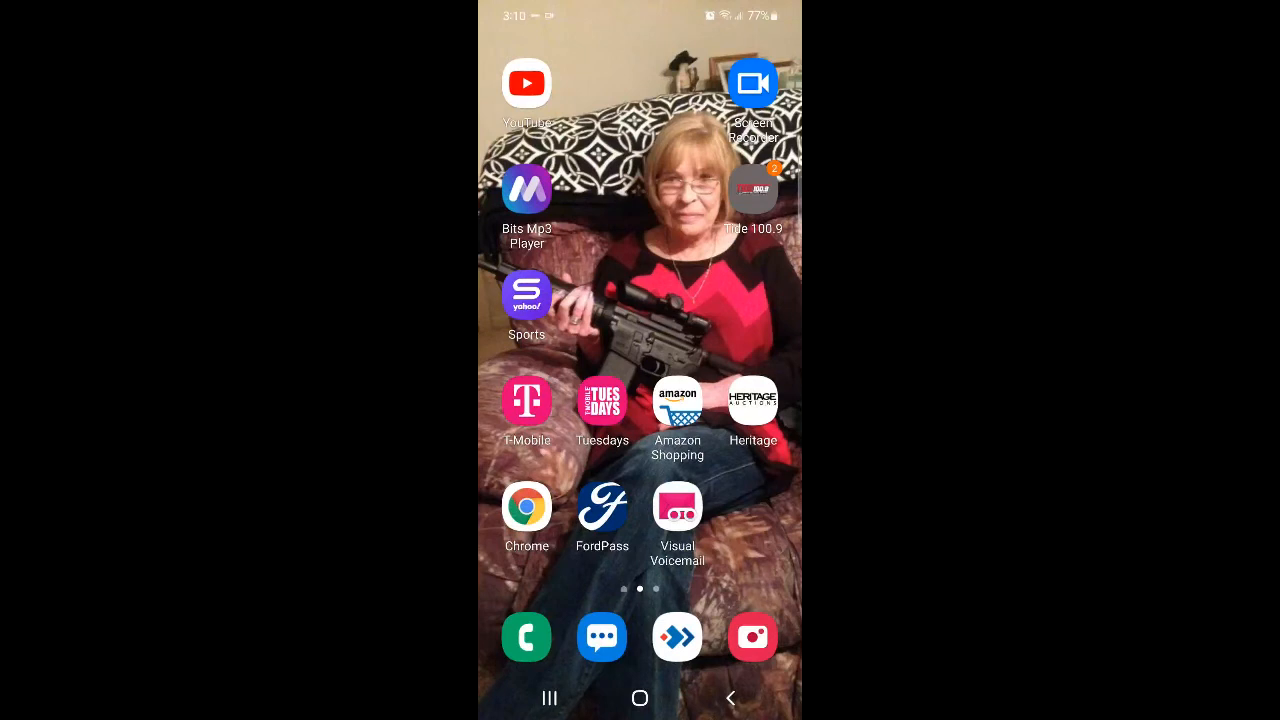
- Launch FordPass from the Android home screen onto the EcoSport home dashboard
click(602, 504)
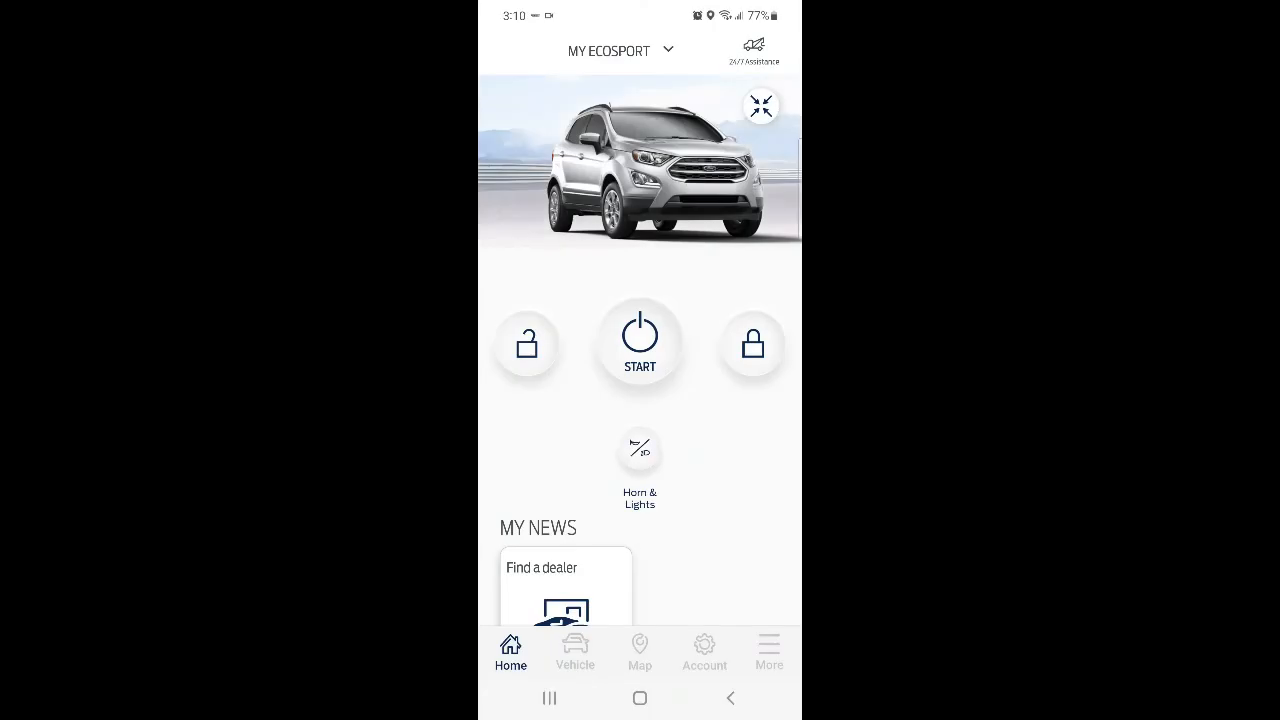
scroll(up, 3)
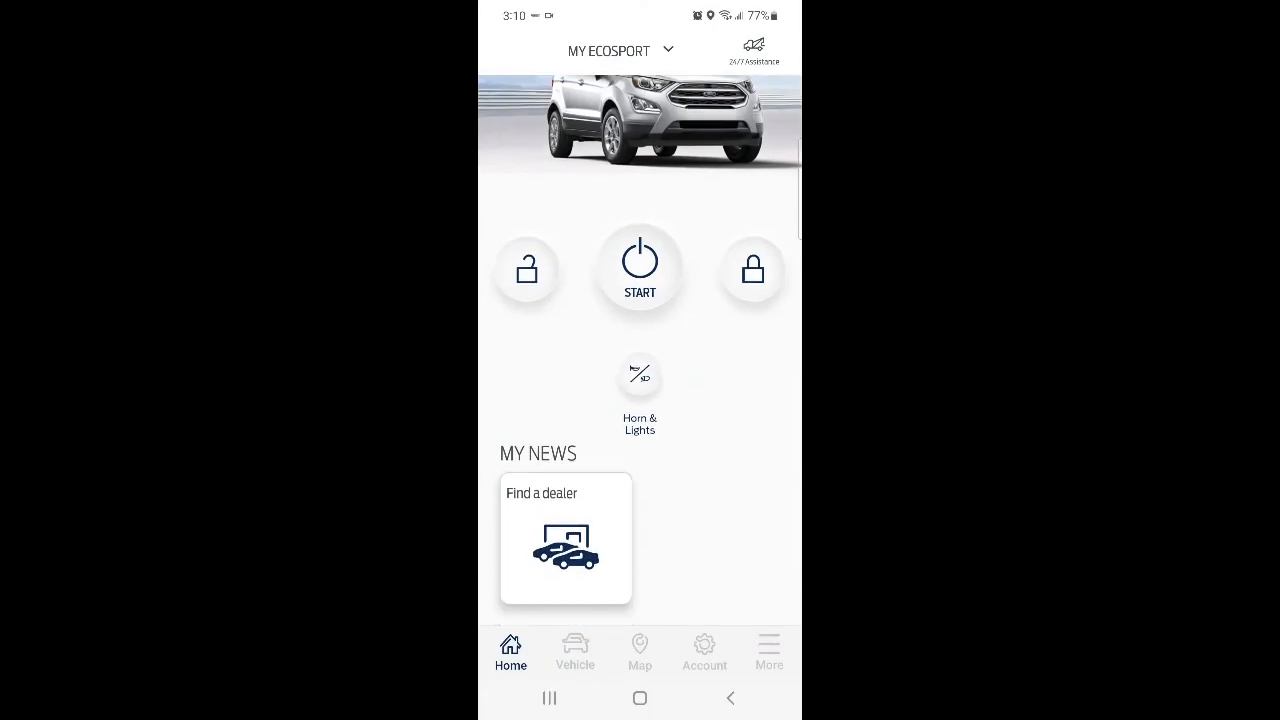
- View the Account overview, peek at Settings, and browse down to Help, Charge station and App Catalog
click(704, 650)
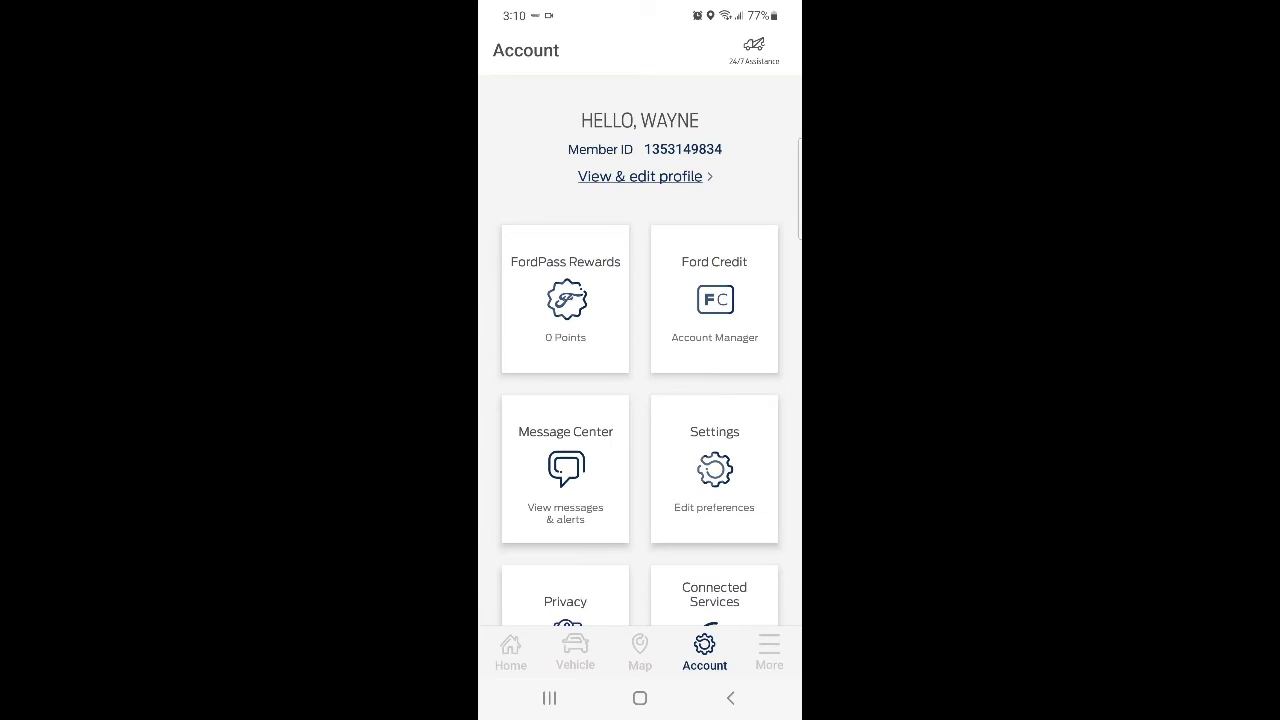
click(714, 468)
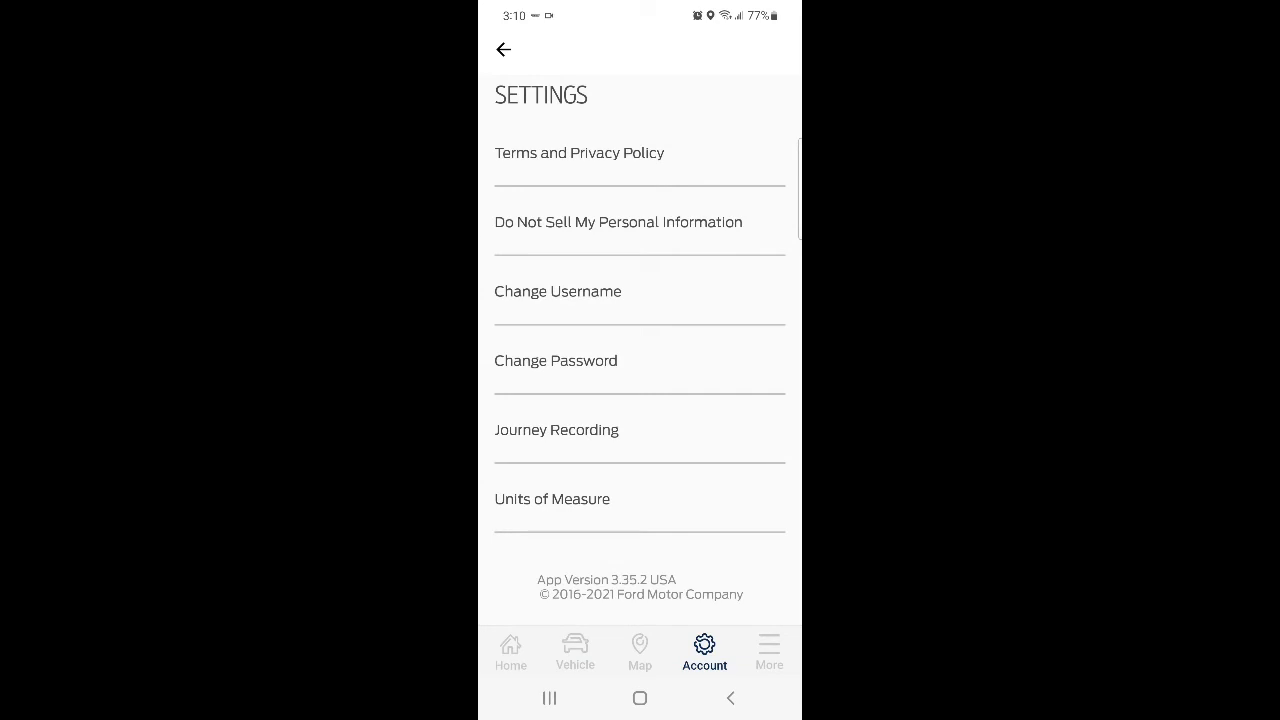
click(504, 50)
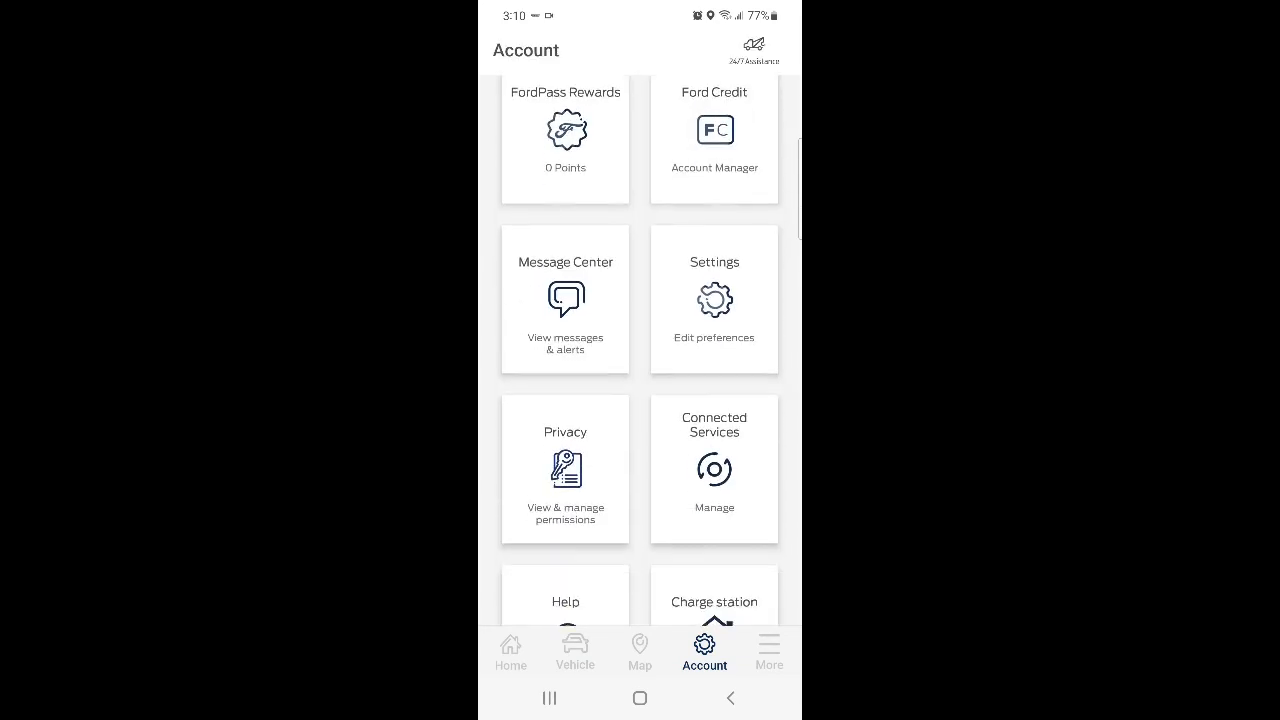
scroll(down, 3)
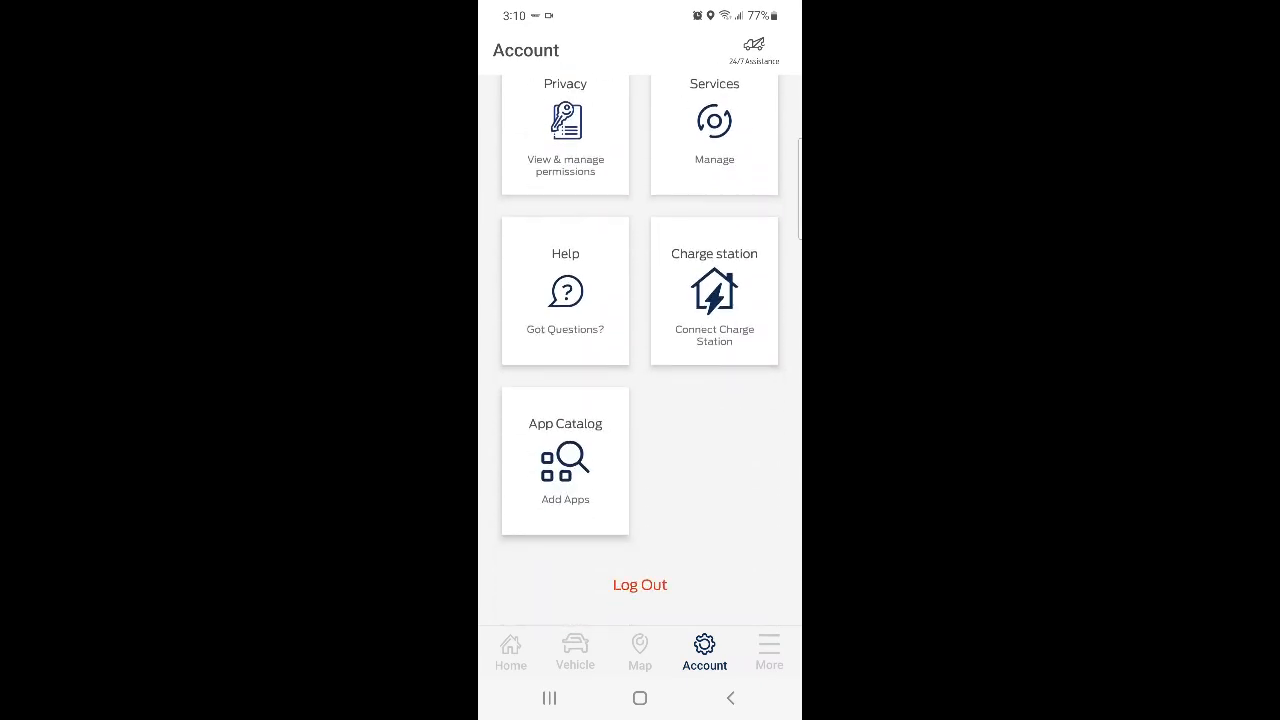
- View the EcoSport vehicle page, expand Driving Data and check Journeys (none recorded), then return
click(574, 652)
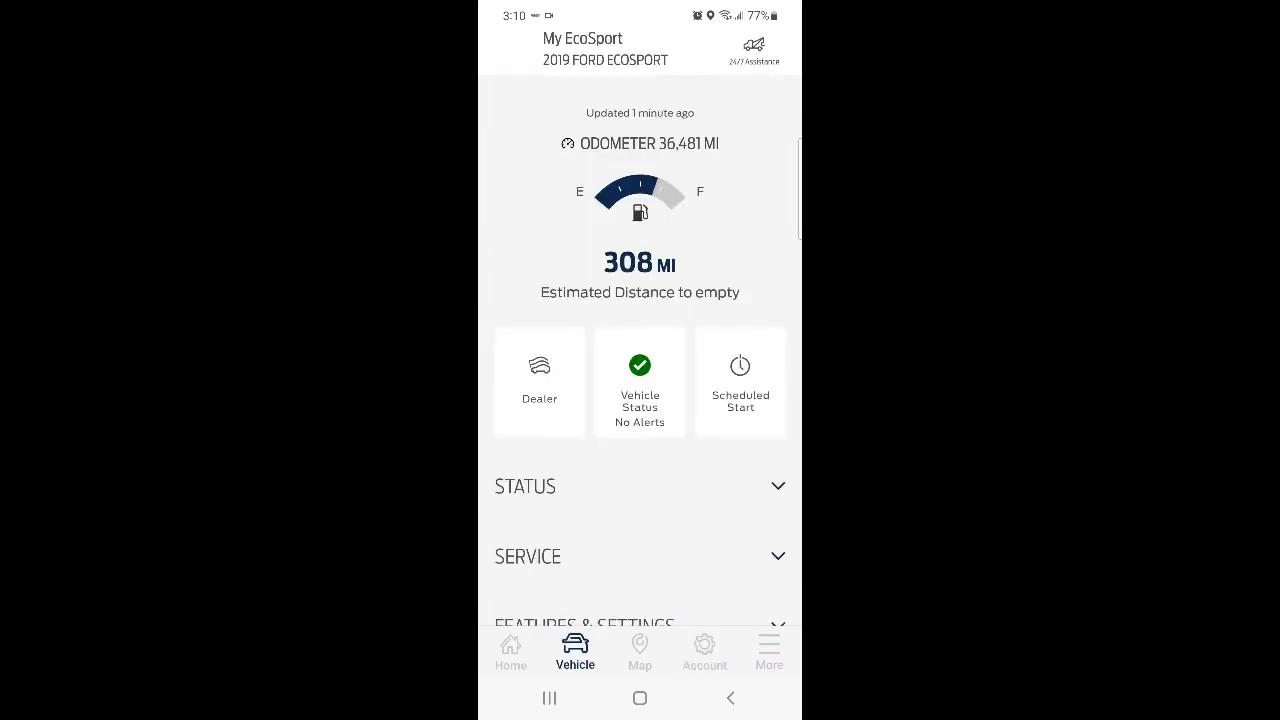
scroll(down, 3)
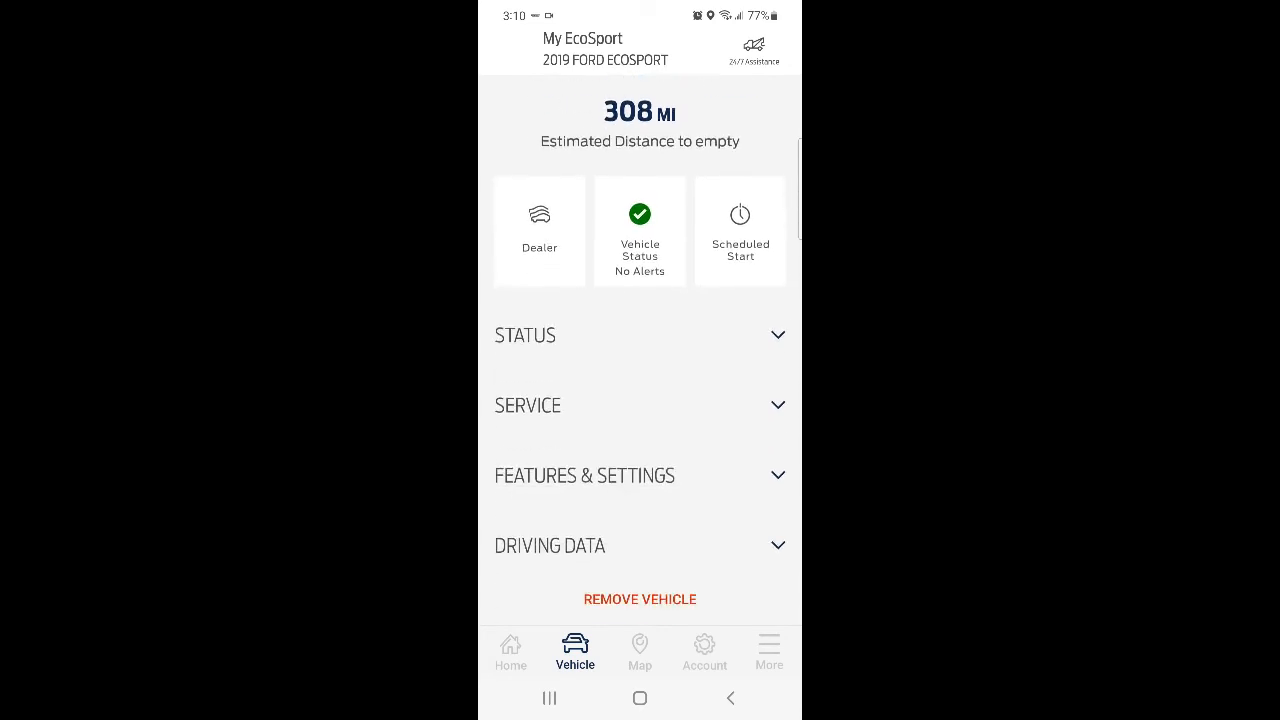
click(640, 544)
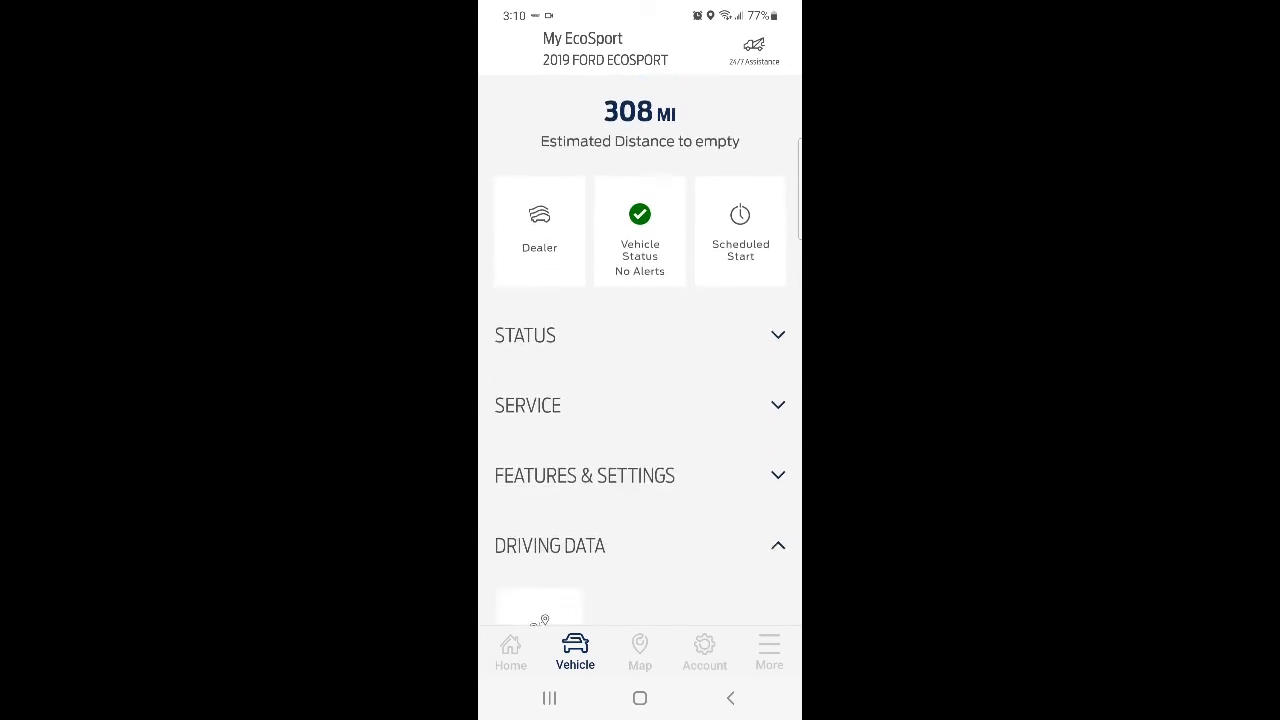
scroll(down, 3)
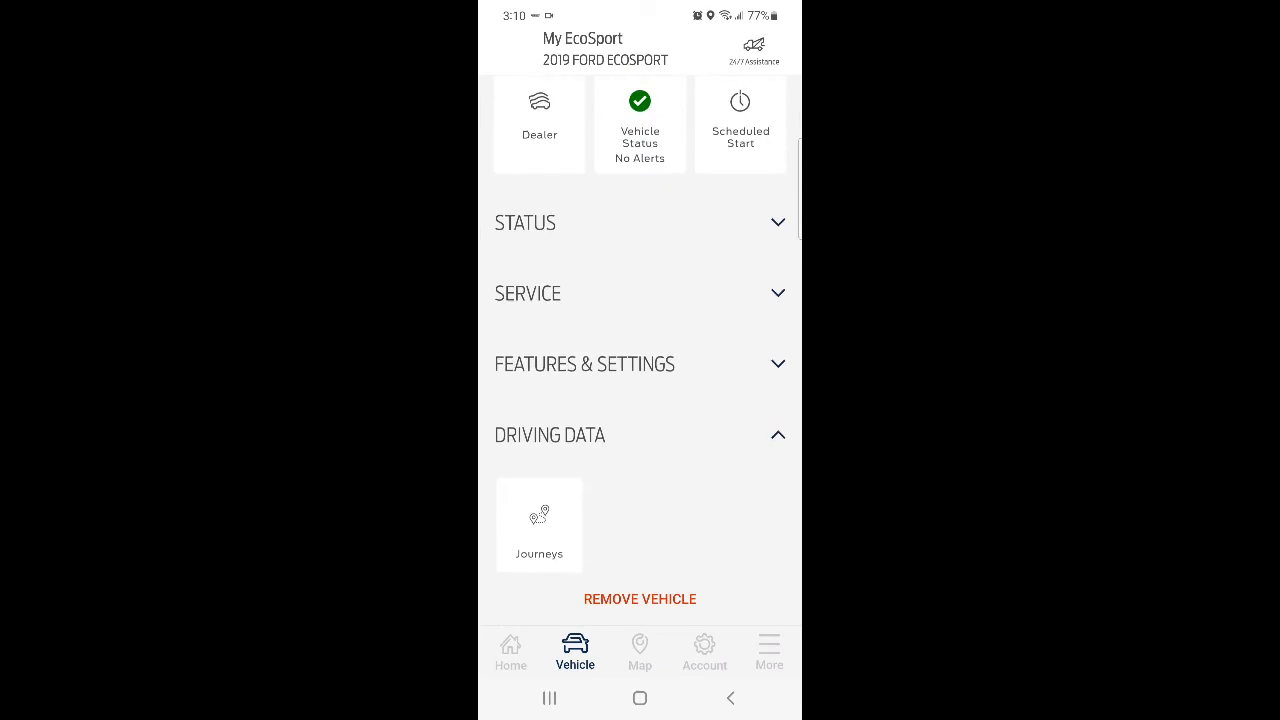
click(538, 524)
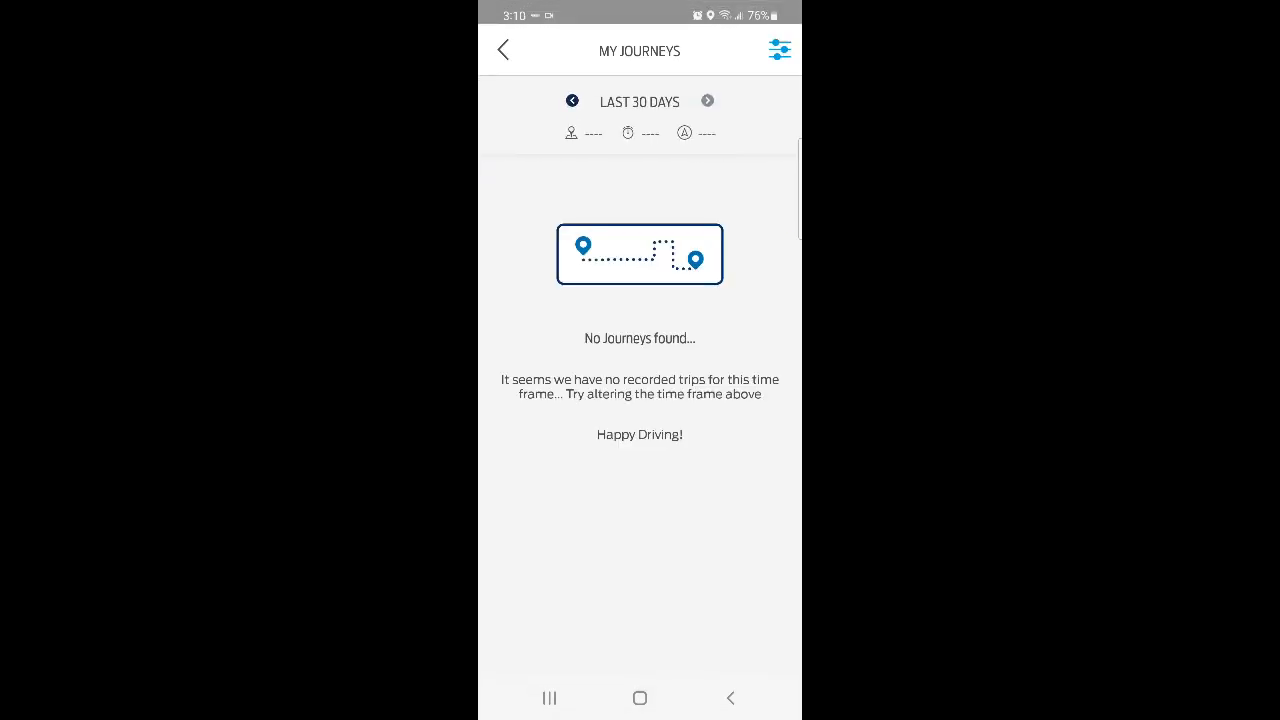
click(780, 50)
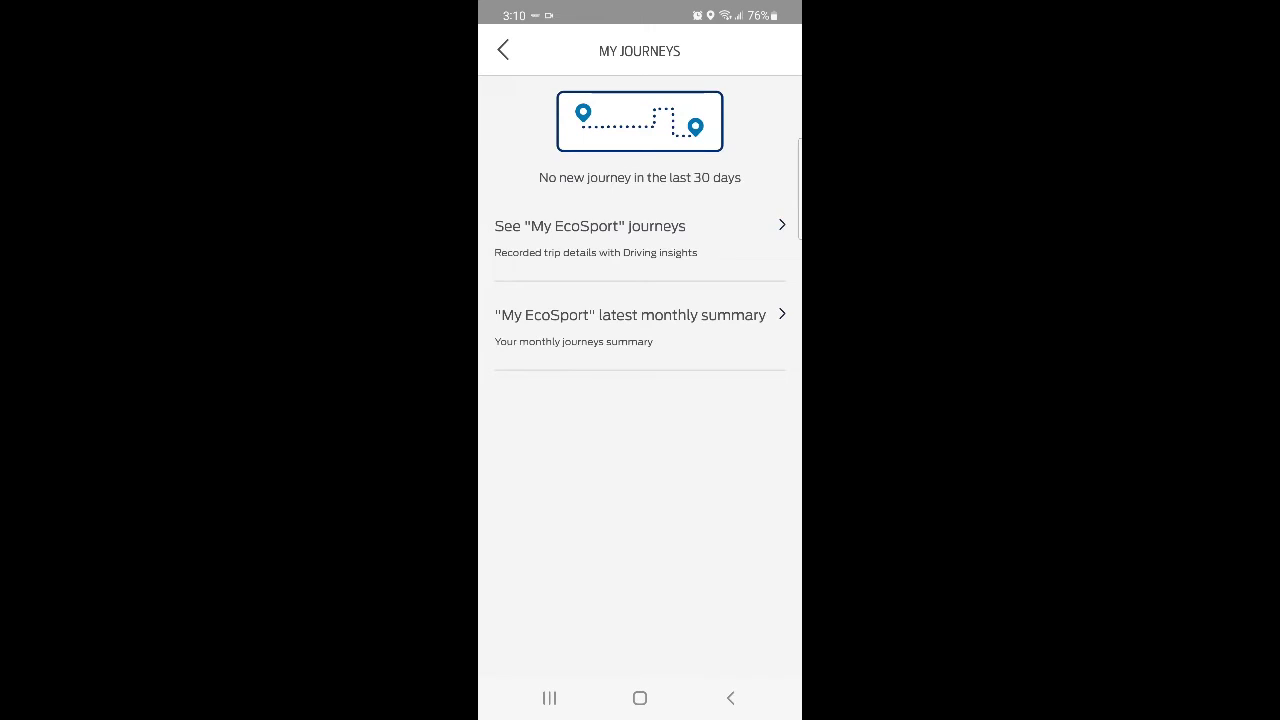
click(504, 50)
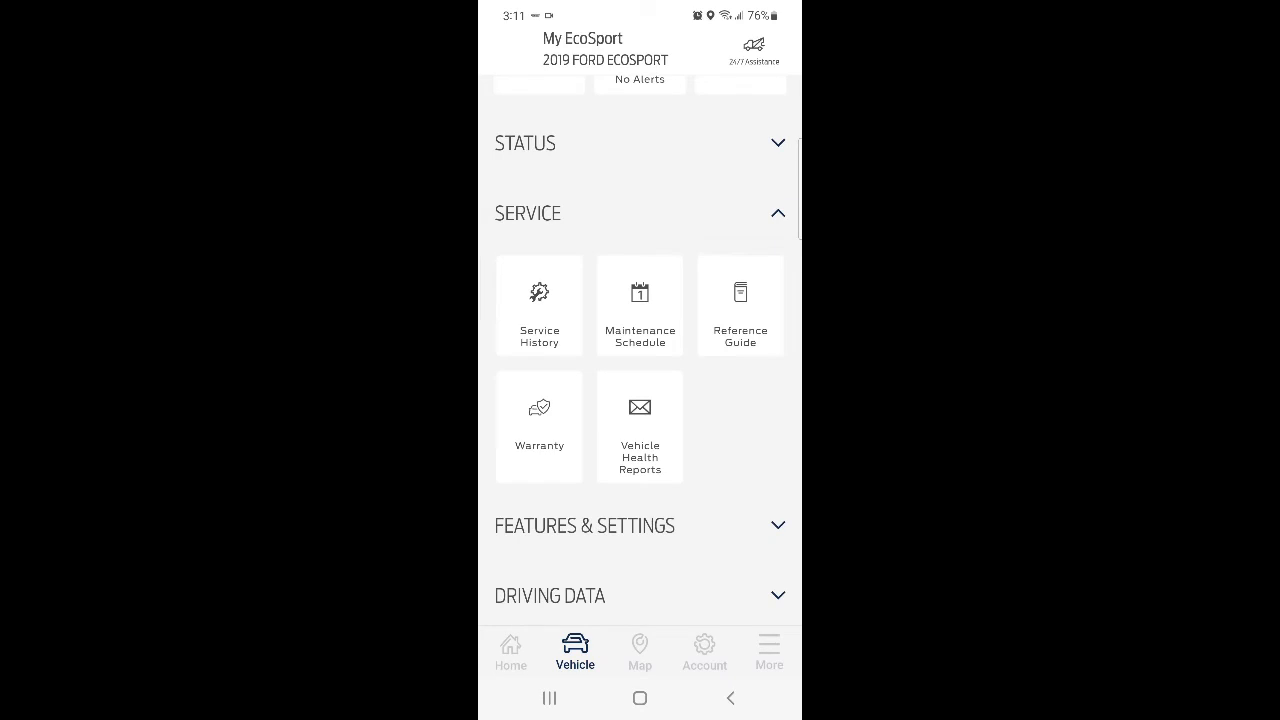
click(640, 304)
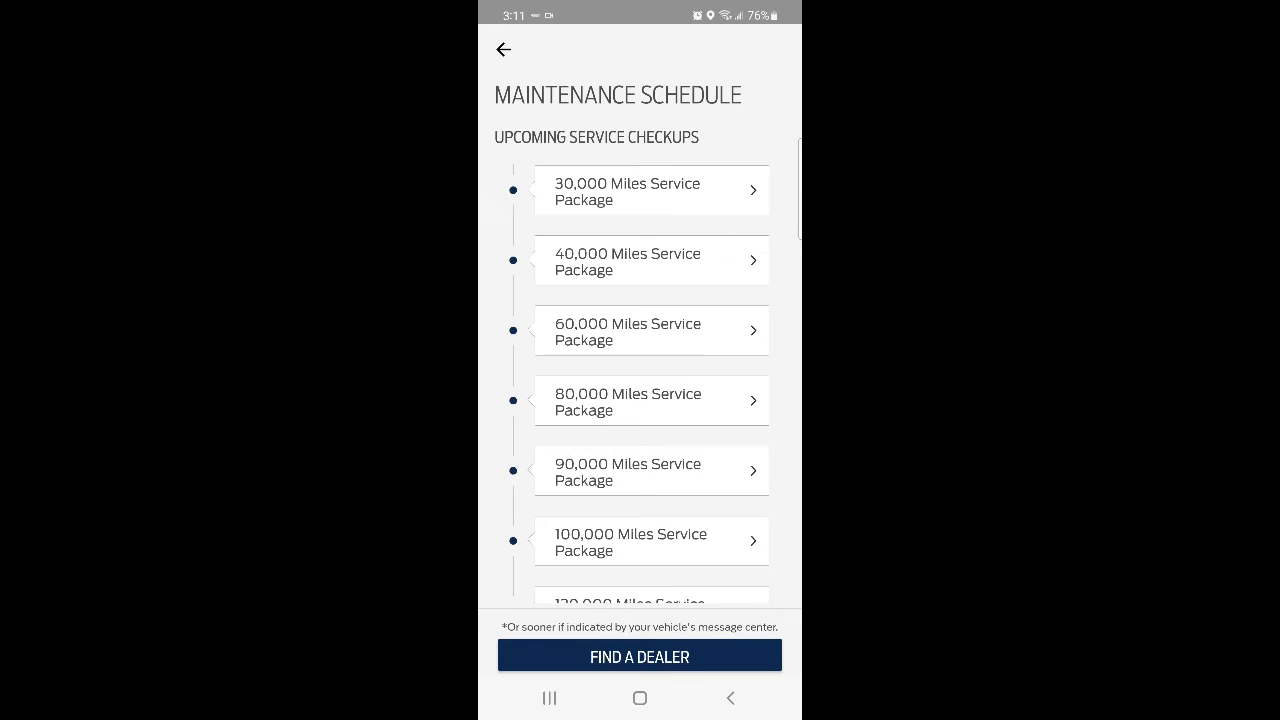
click(504, 50)
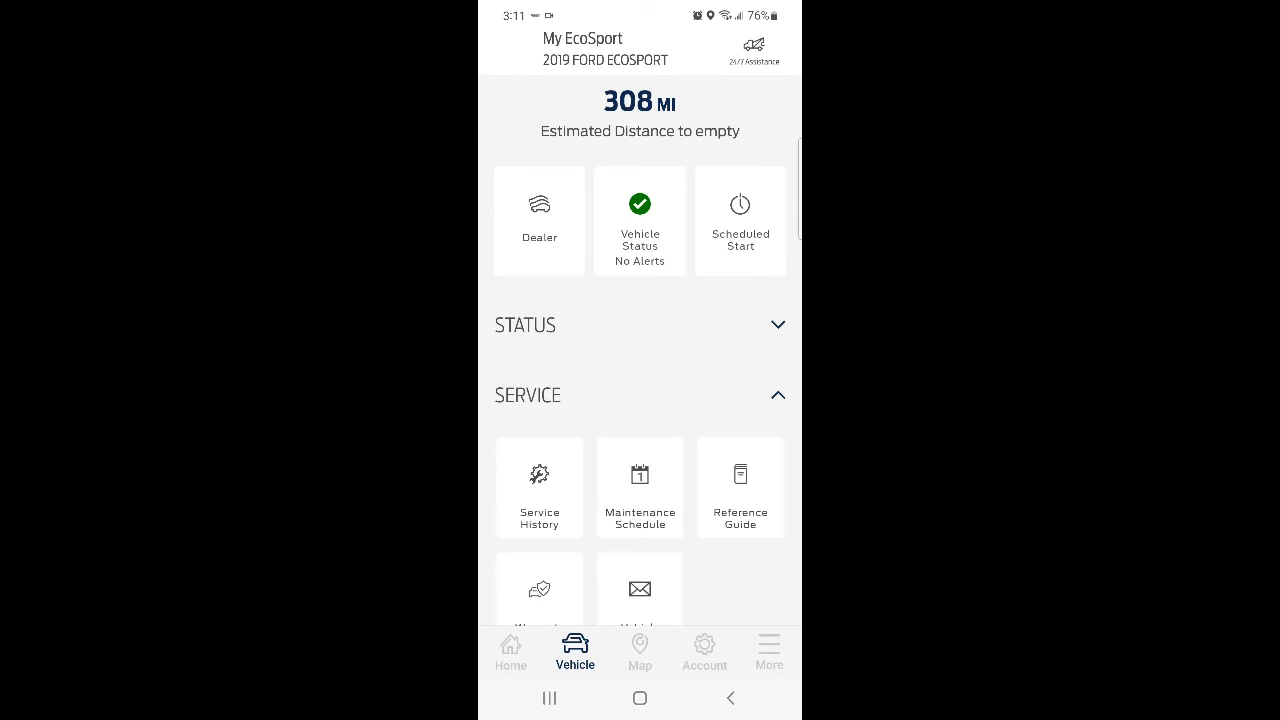
- Check the EcoSport's oil life under Status (53% remaining) and return to the vehicle page
click(640, 324)
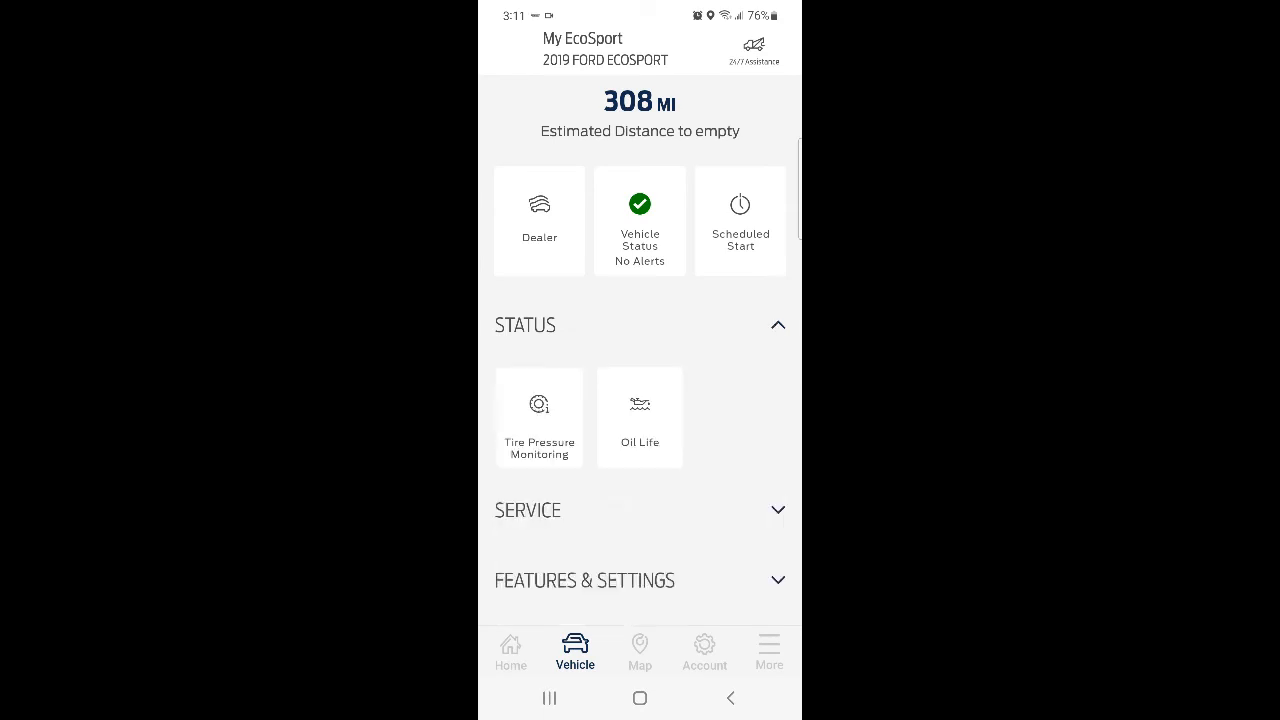
click(640, 418)
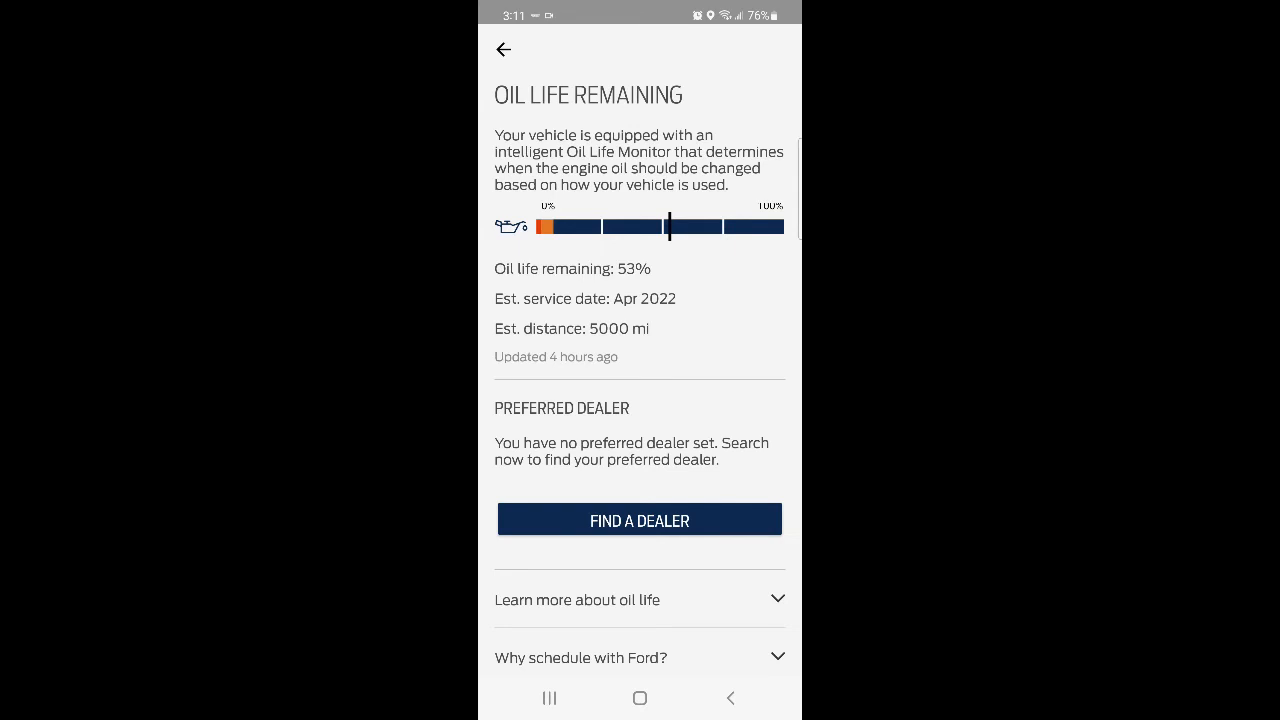
click(504, 50)
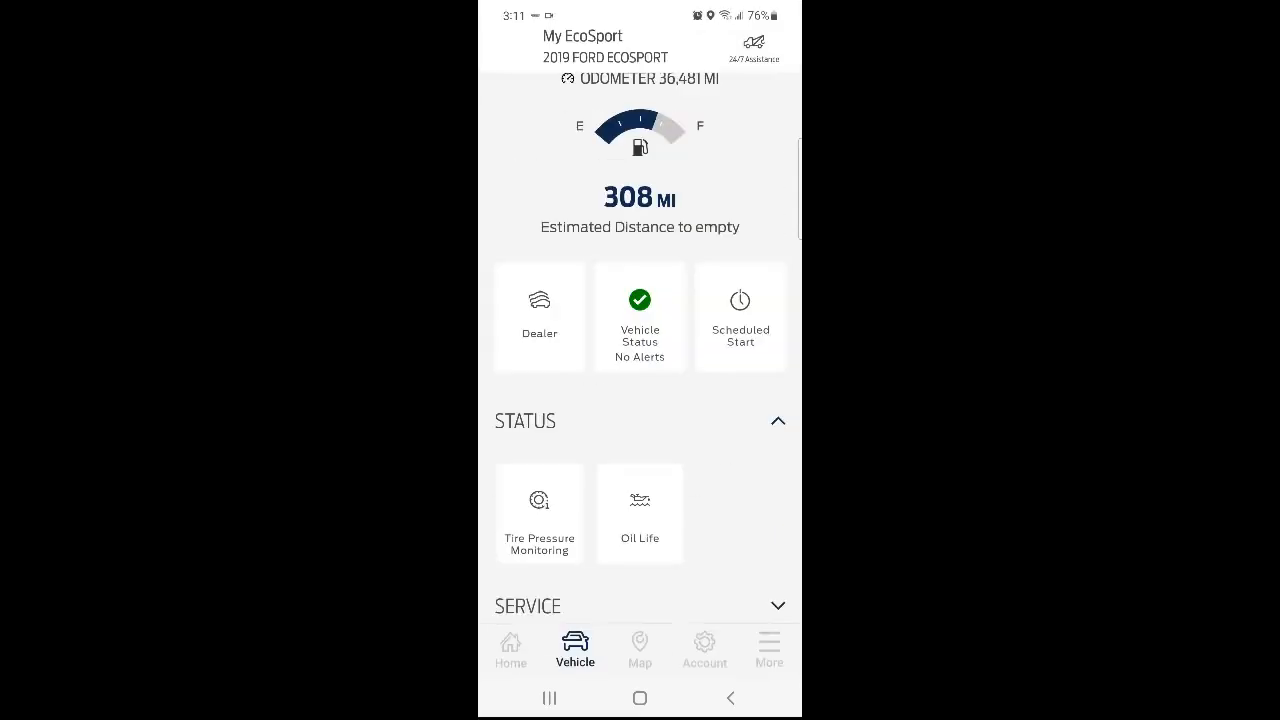
- Expand and collapse the Service section so Driving Data shows on the vehicle page
scroll(up, 3)
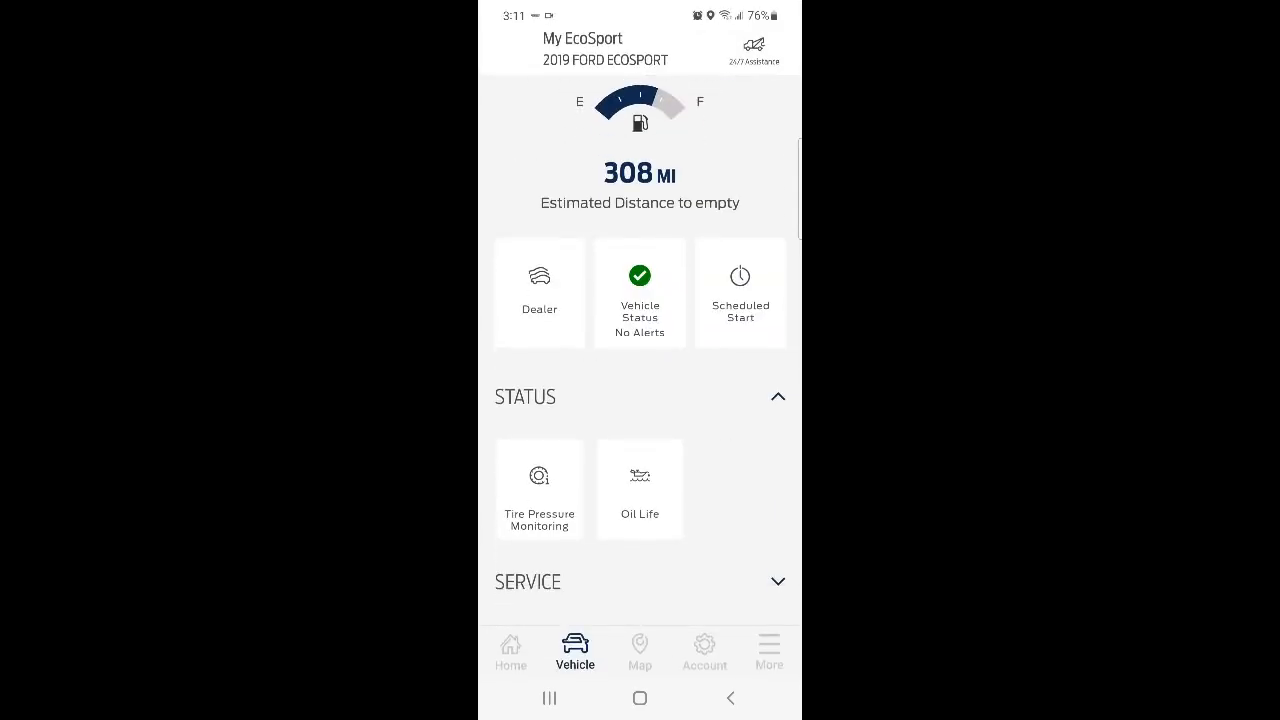
scroll(down, 3)
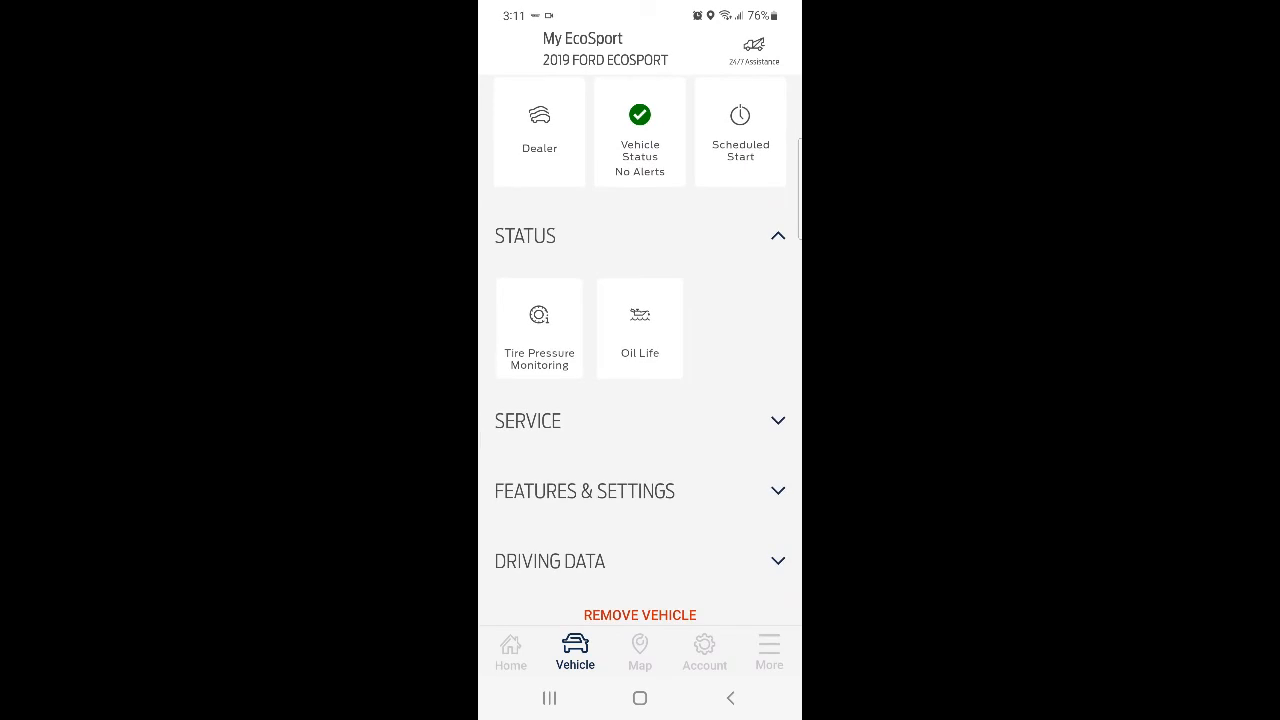
click(640, 420)
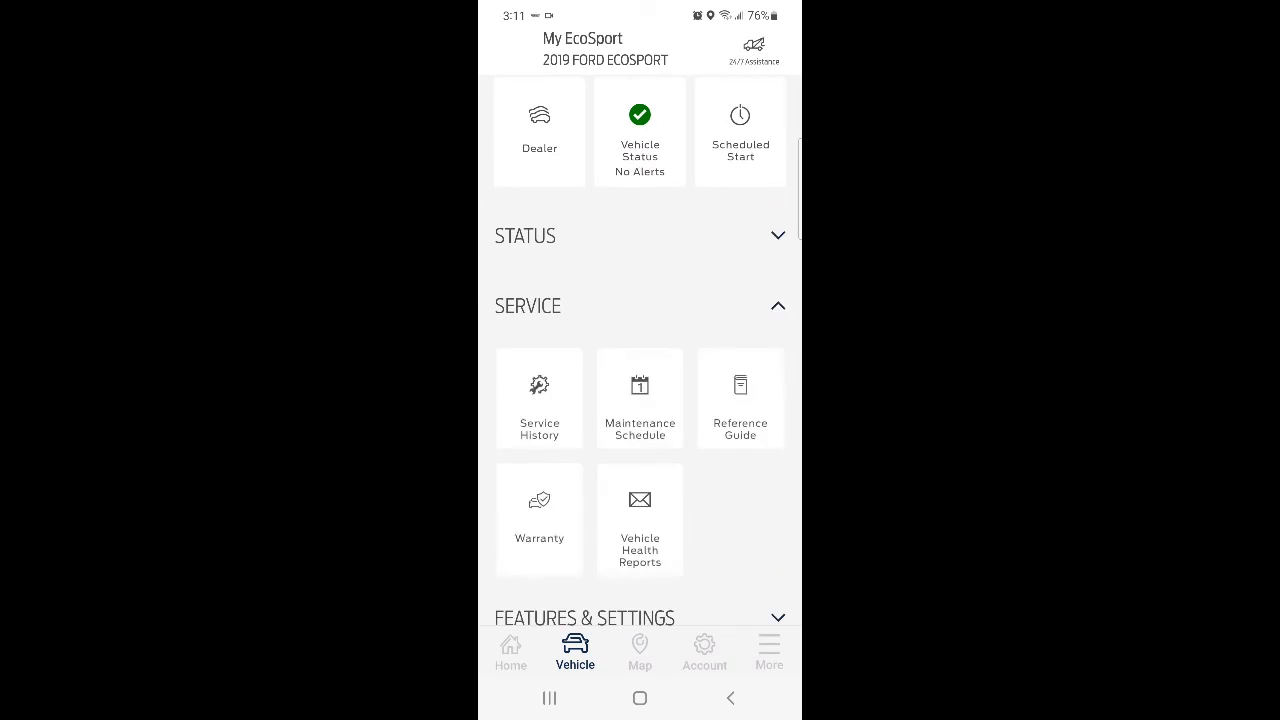
click(640, 304)
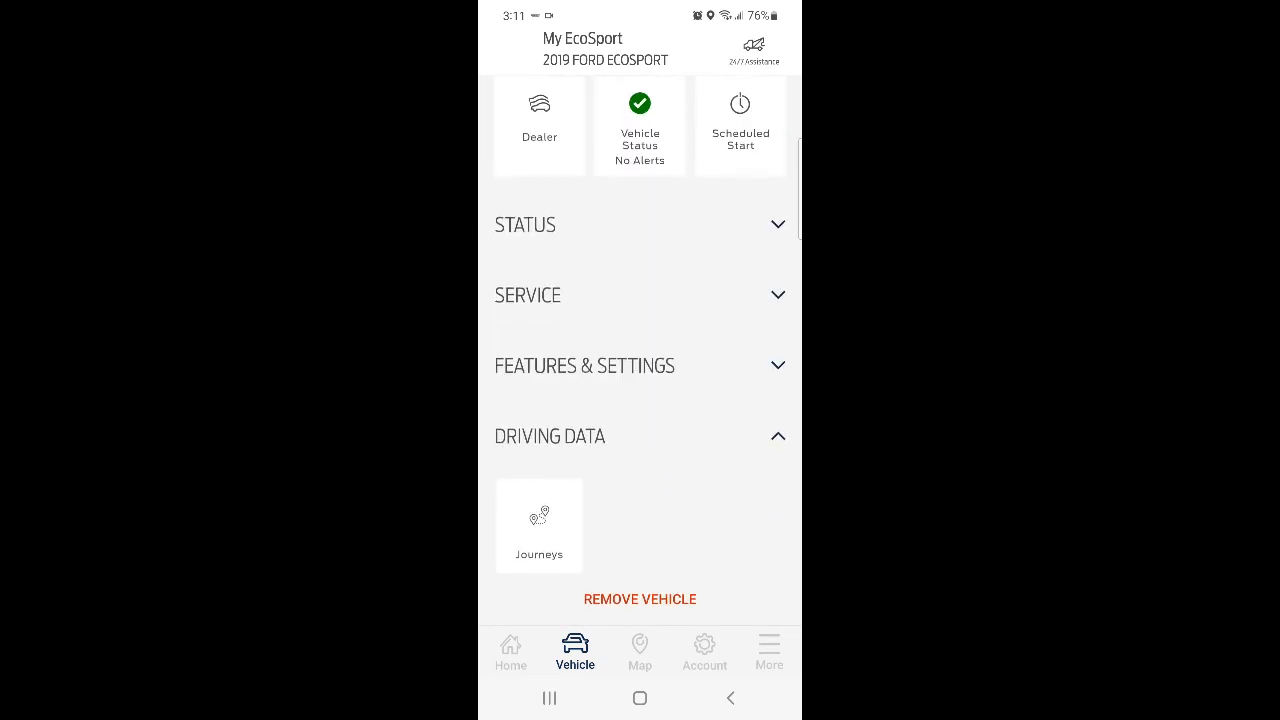
- Go via More to the Account tab and view the Message Center with its tire pressure alert and rewards offers
click(768, 652)
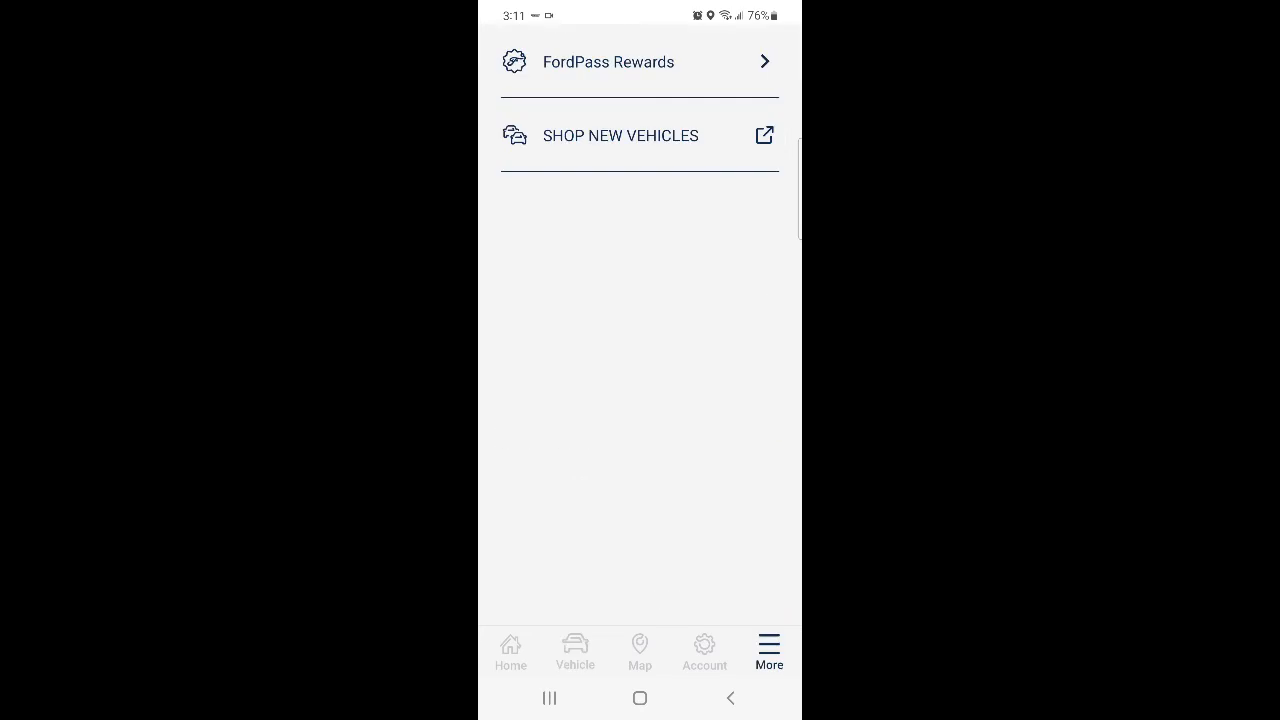
click(704, 656)
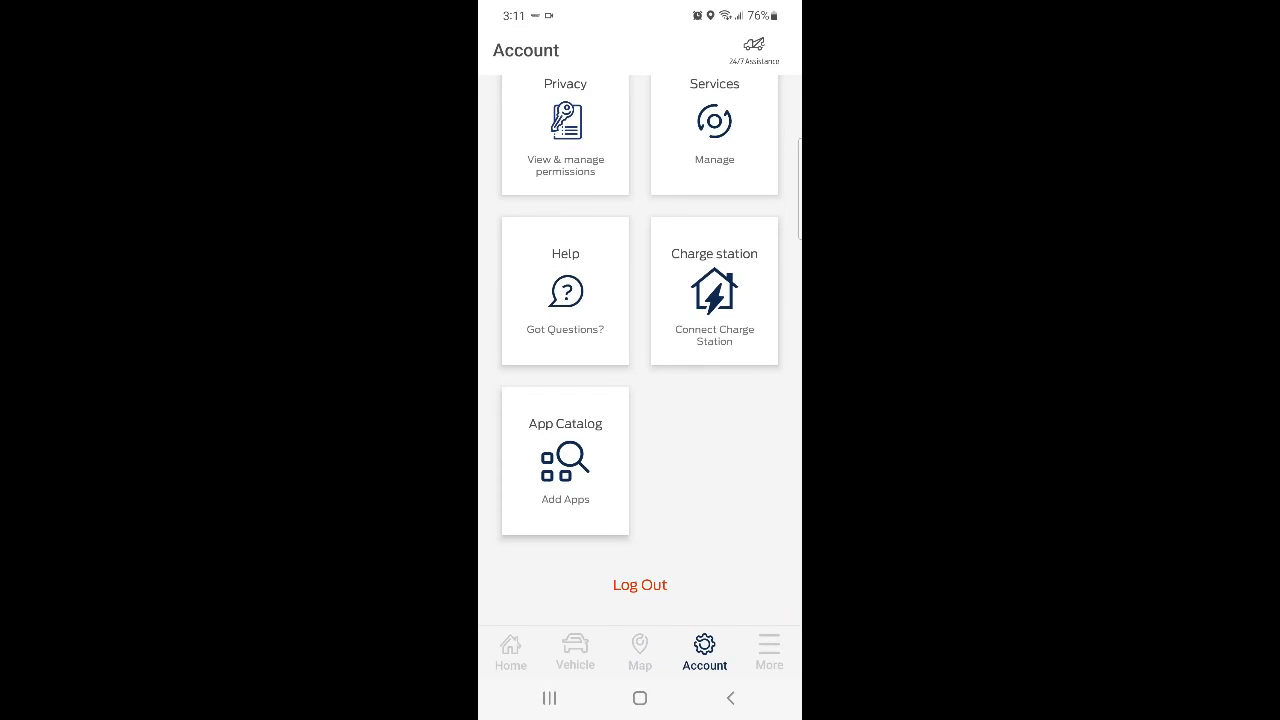
scroll(up, 3)
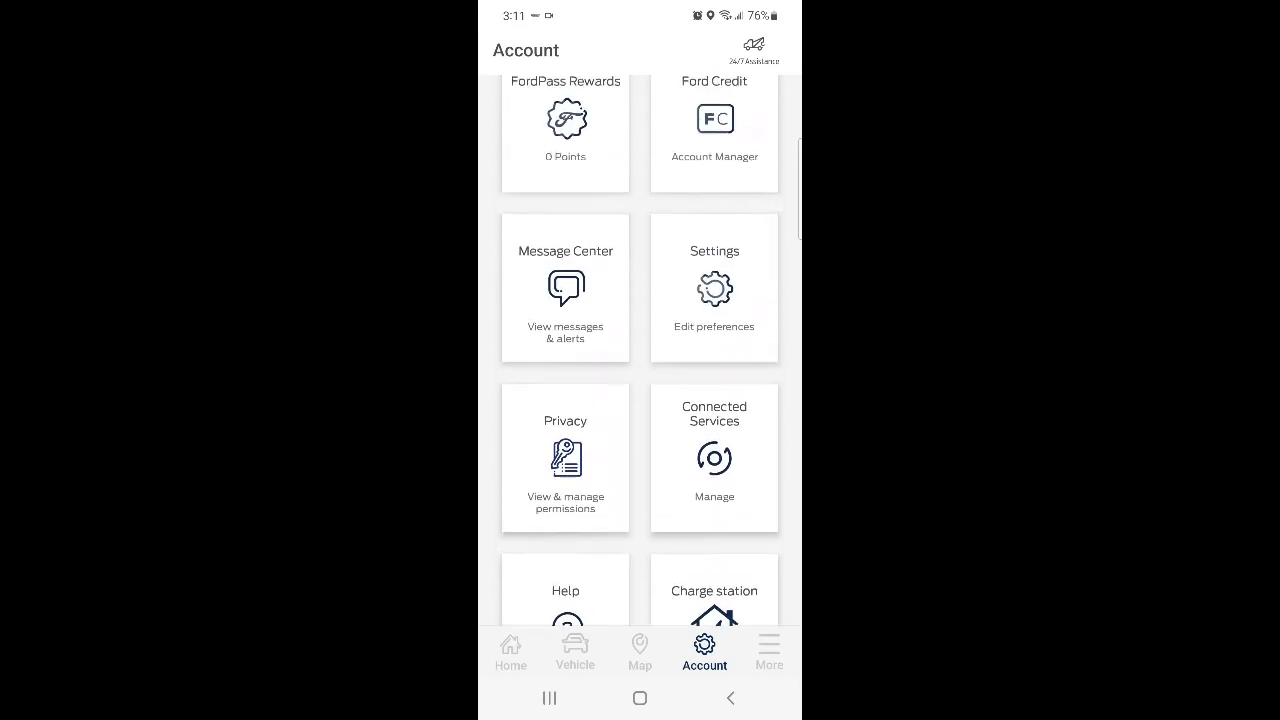
click(564, 288)
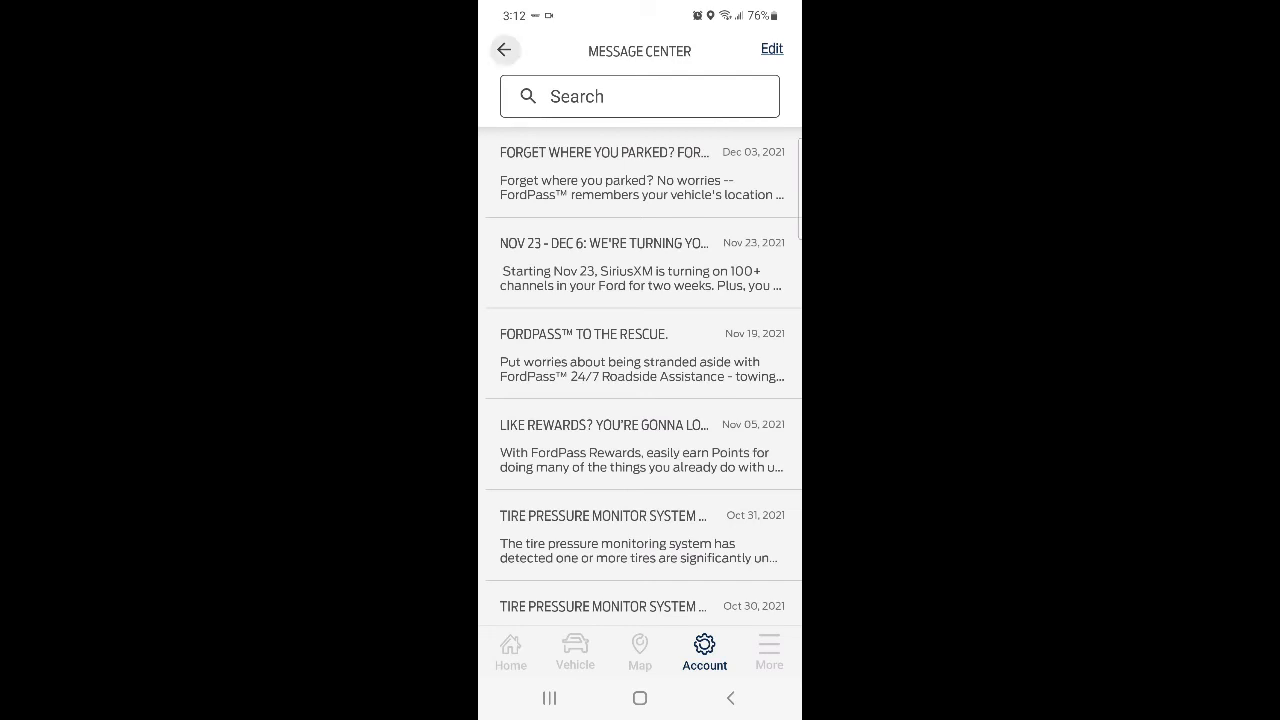
- View My Profile's login, contact and address details from the Account tab, then return to Account
click(512, 652)
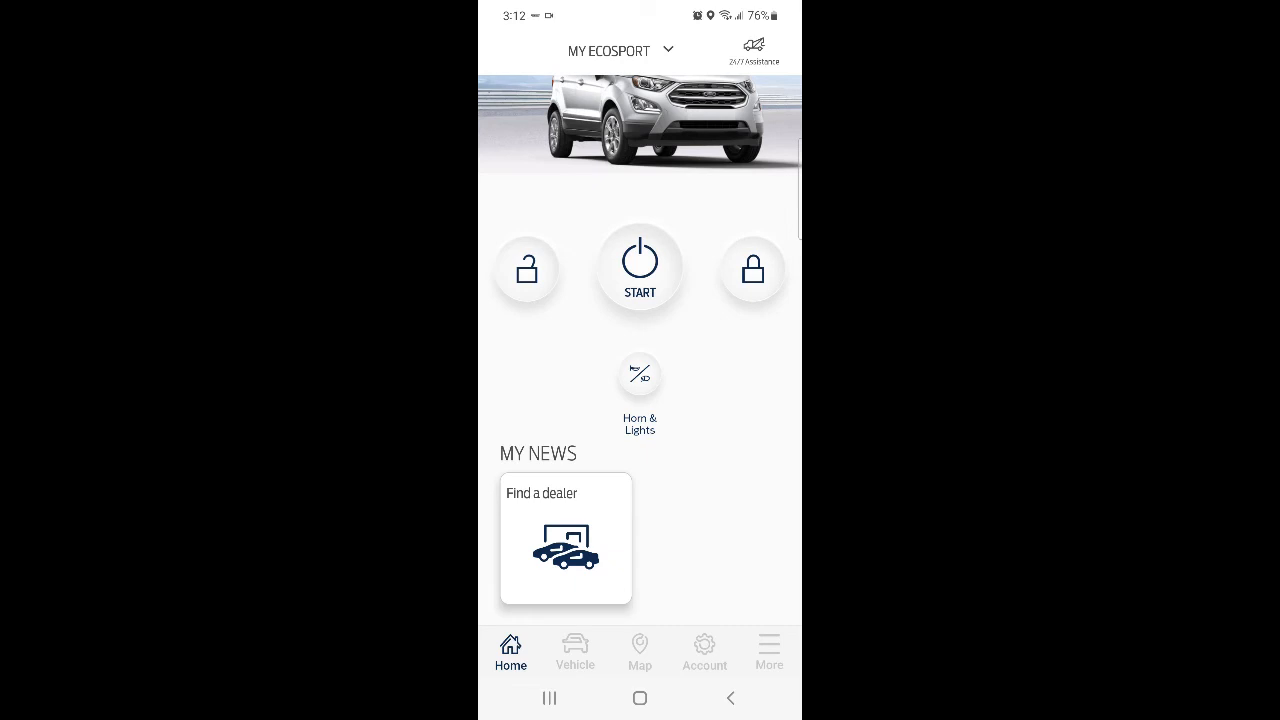
click(704, 652)
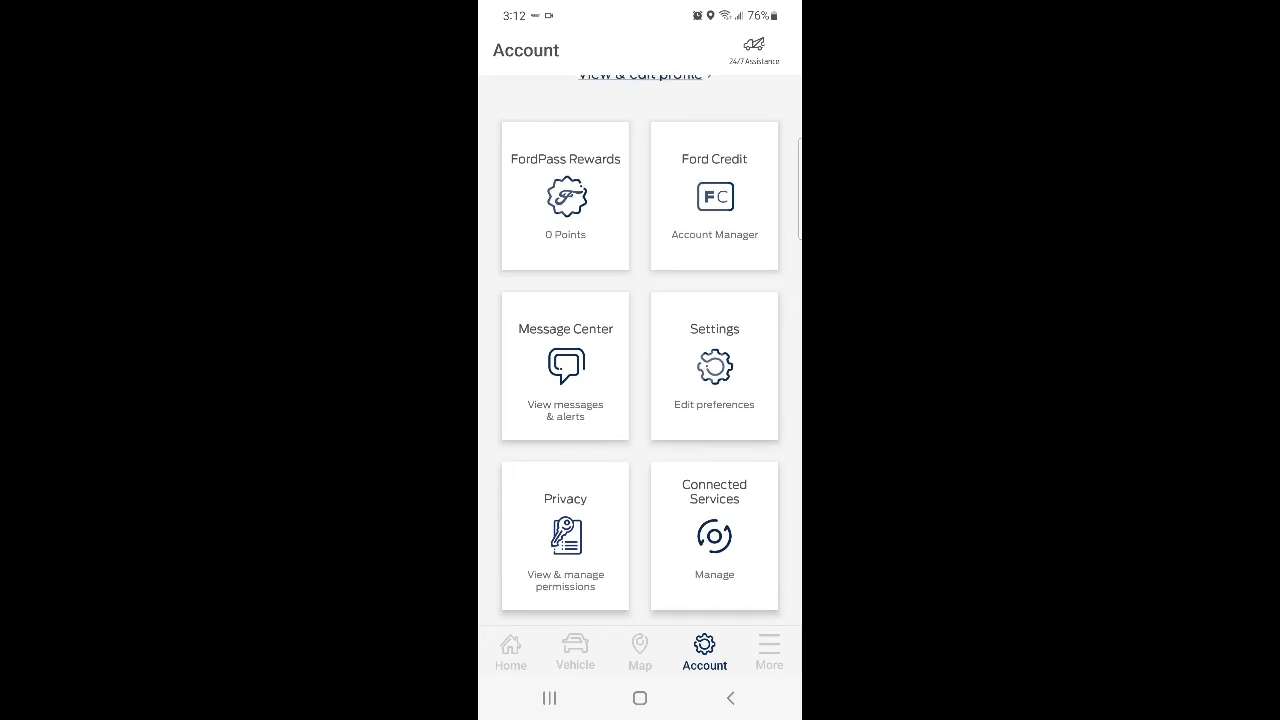
scroll(down, 3)
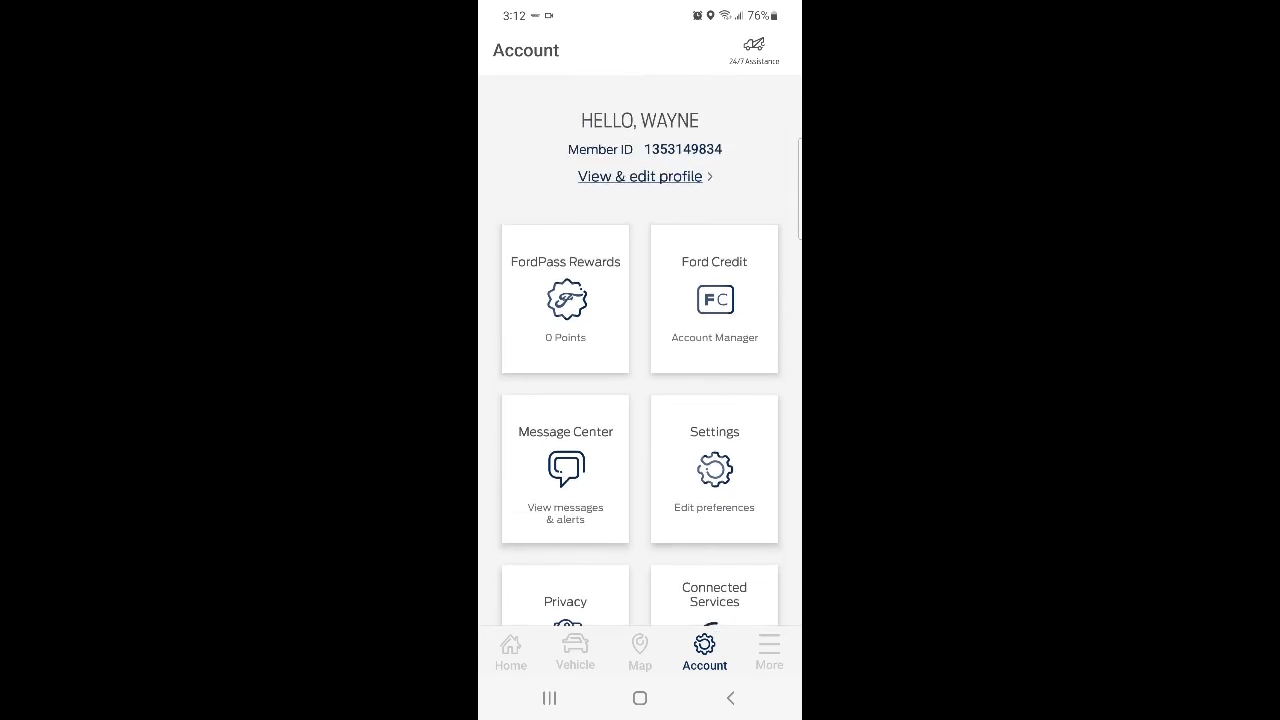
click(640, 176)
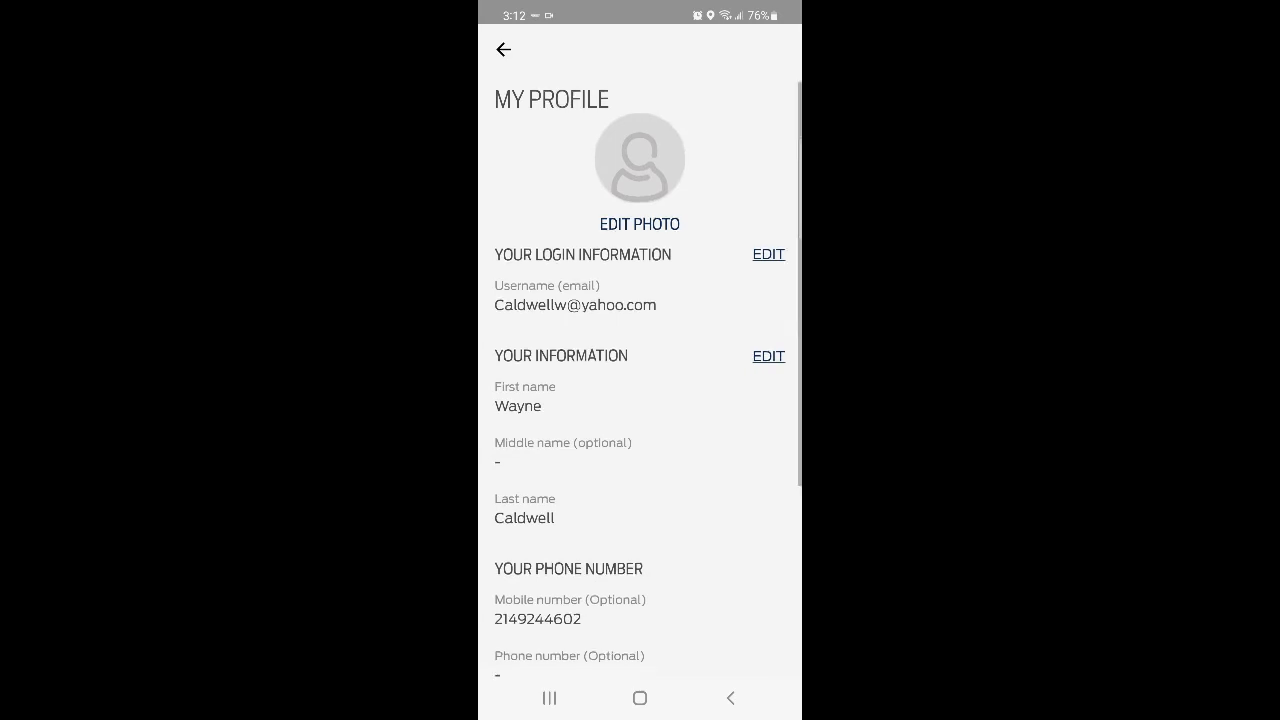
scroll(down, 3)
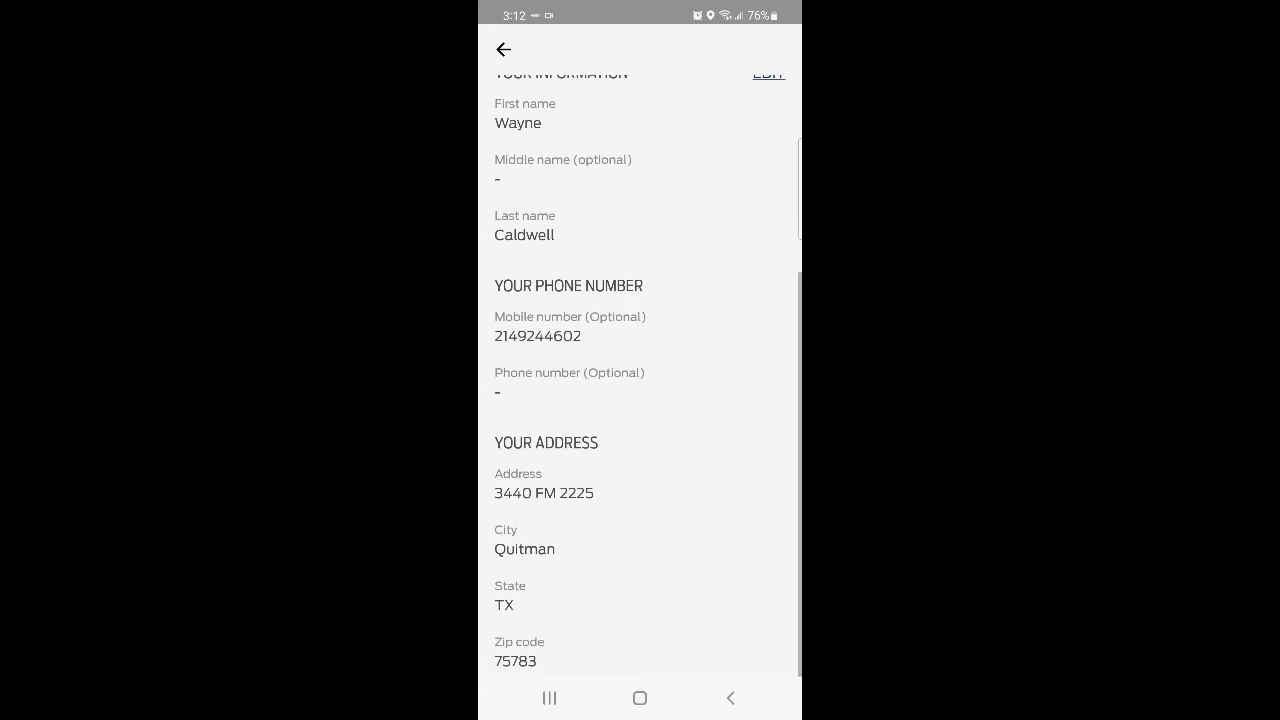
click(504, 50)
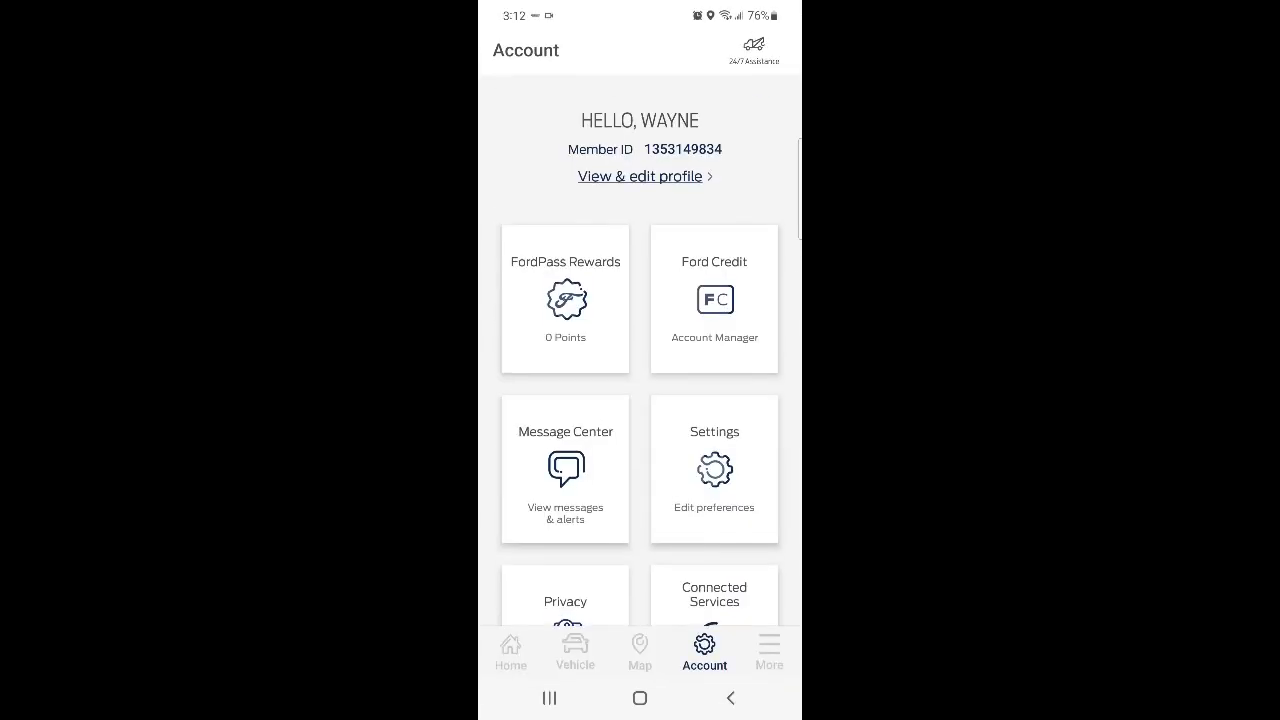
- Review Units of Measure in Settings (miles, psi, Fahrenheit, pounds), then go to the Vehicle page
click(714, 468)
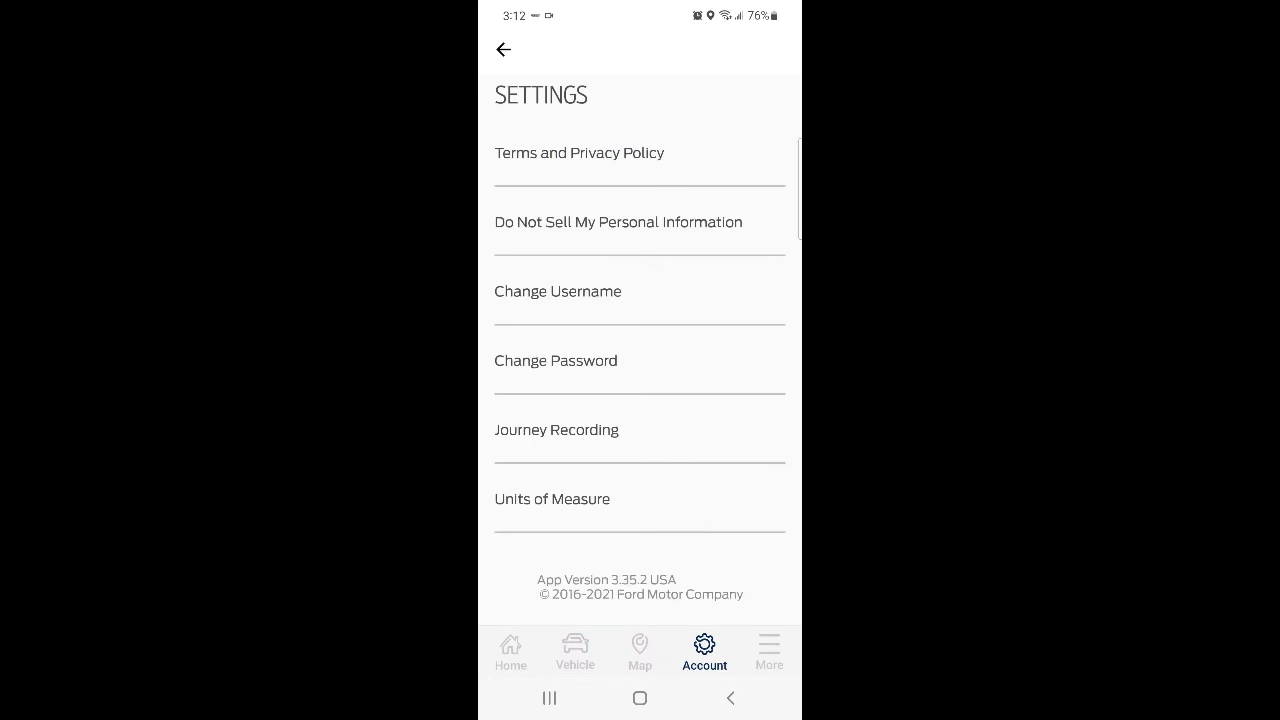
click(552, 500)
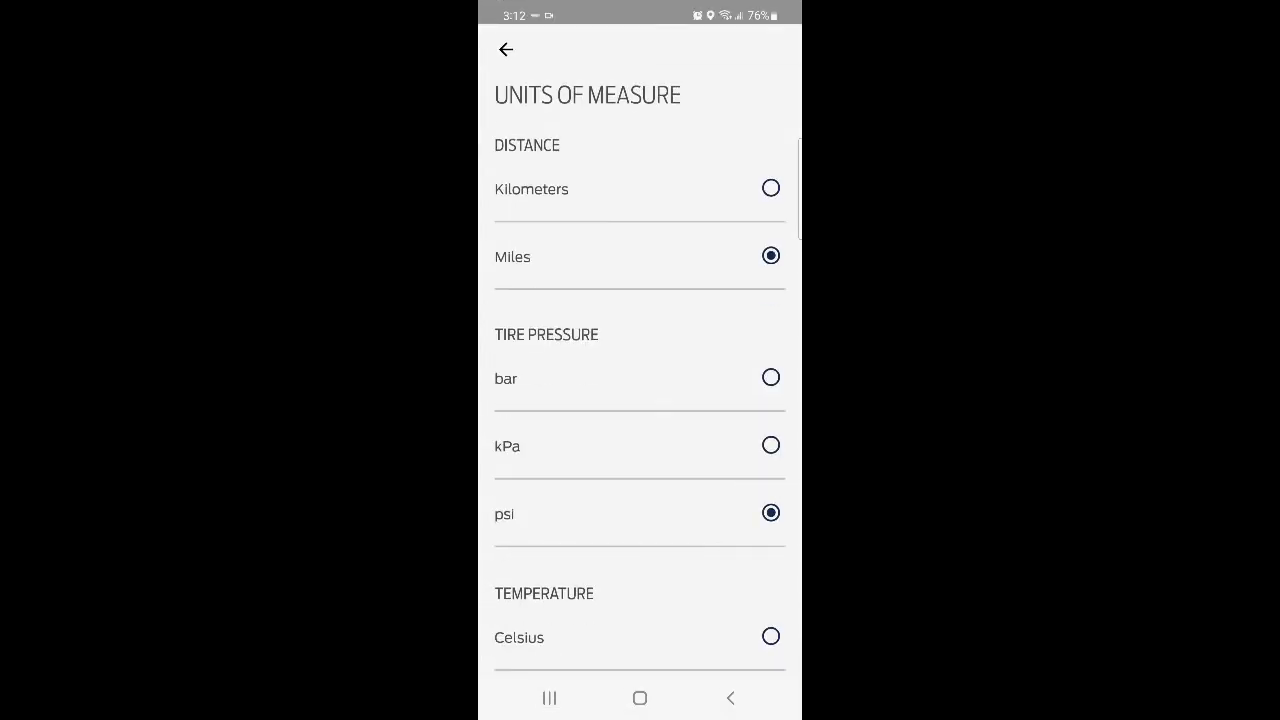
scroll(down, 3)
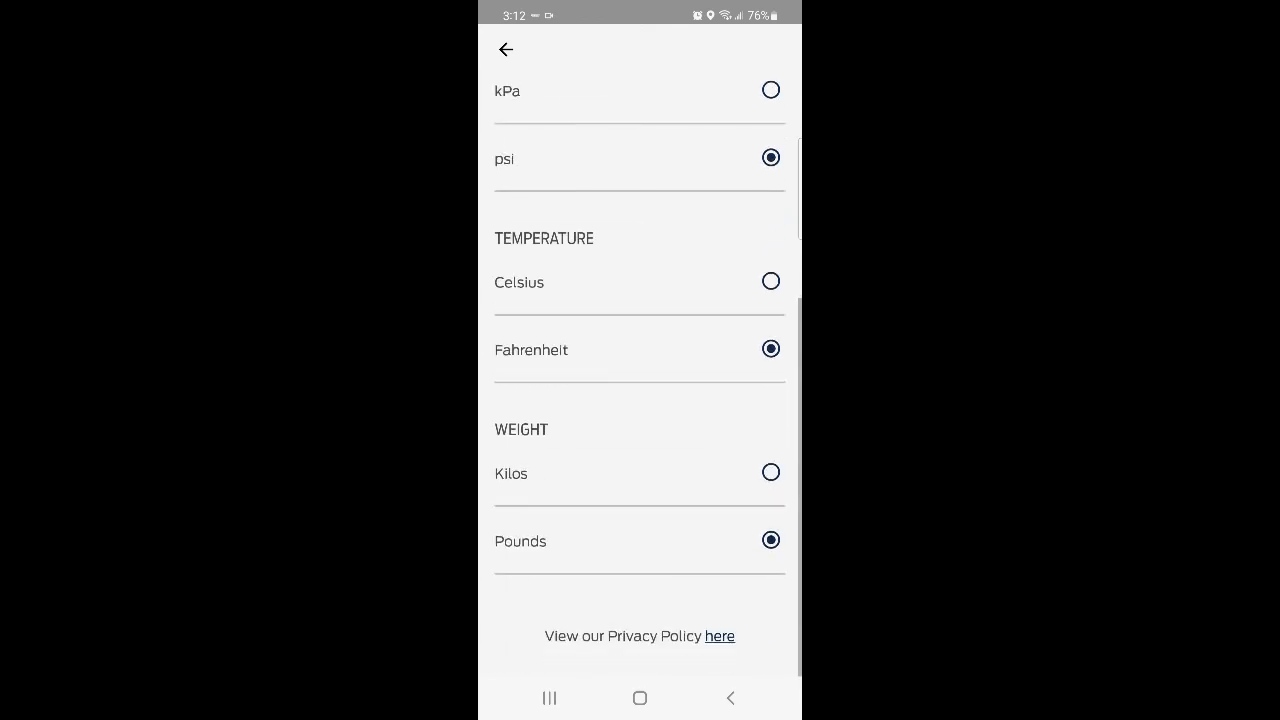
click(504, 48)
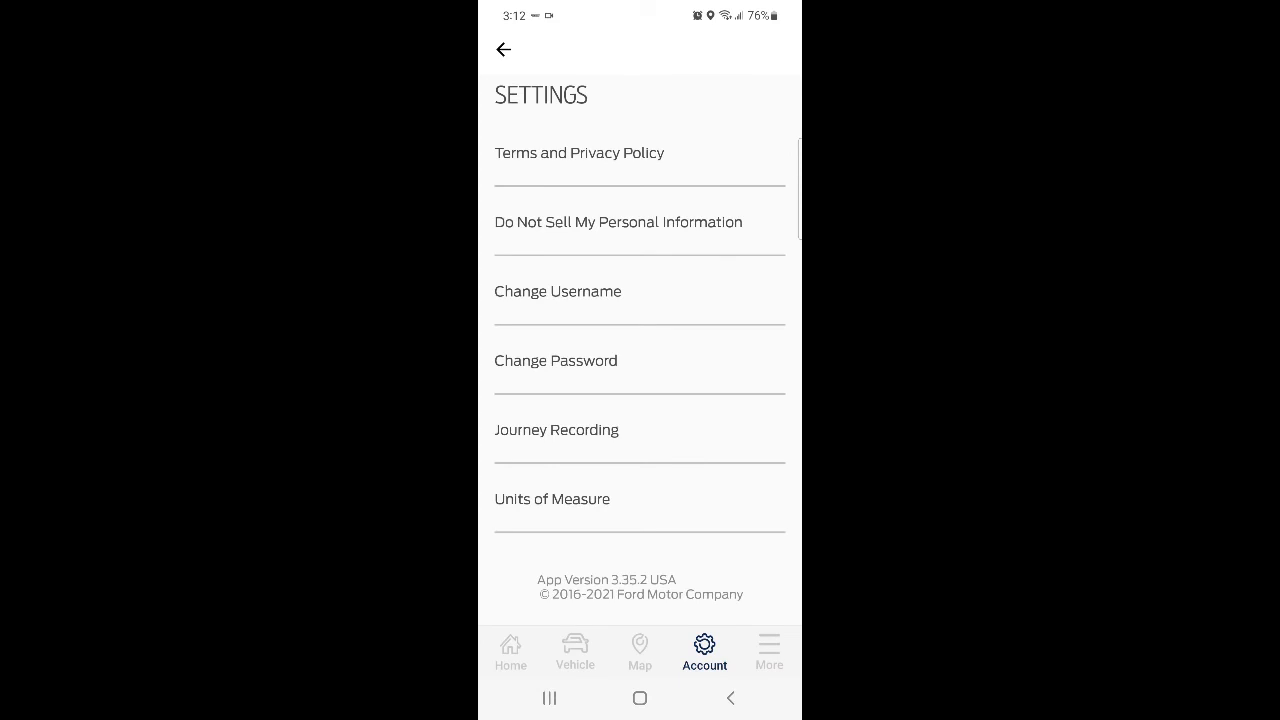
click(574, 652)
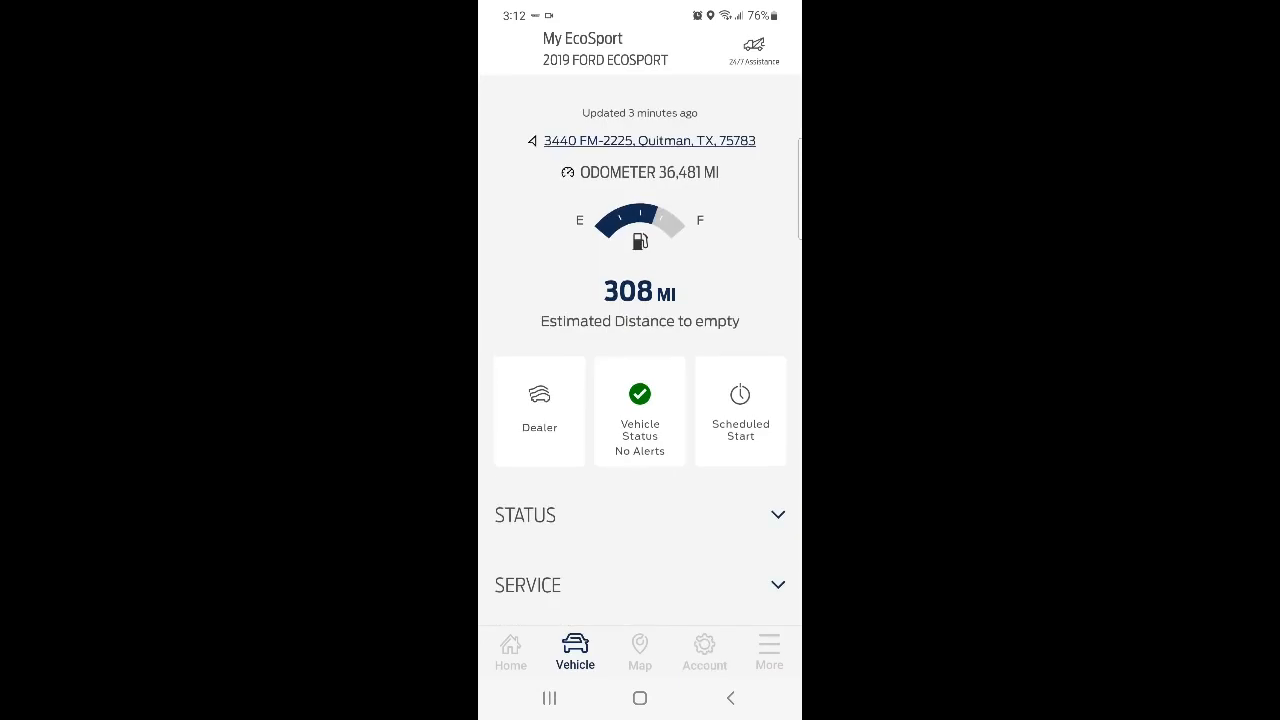
- Expand the Status and Service sections, then view Vehicle Details with nickname, license plate and VIN
scroll(down, 3)
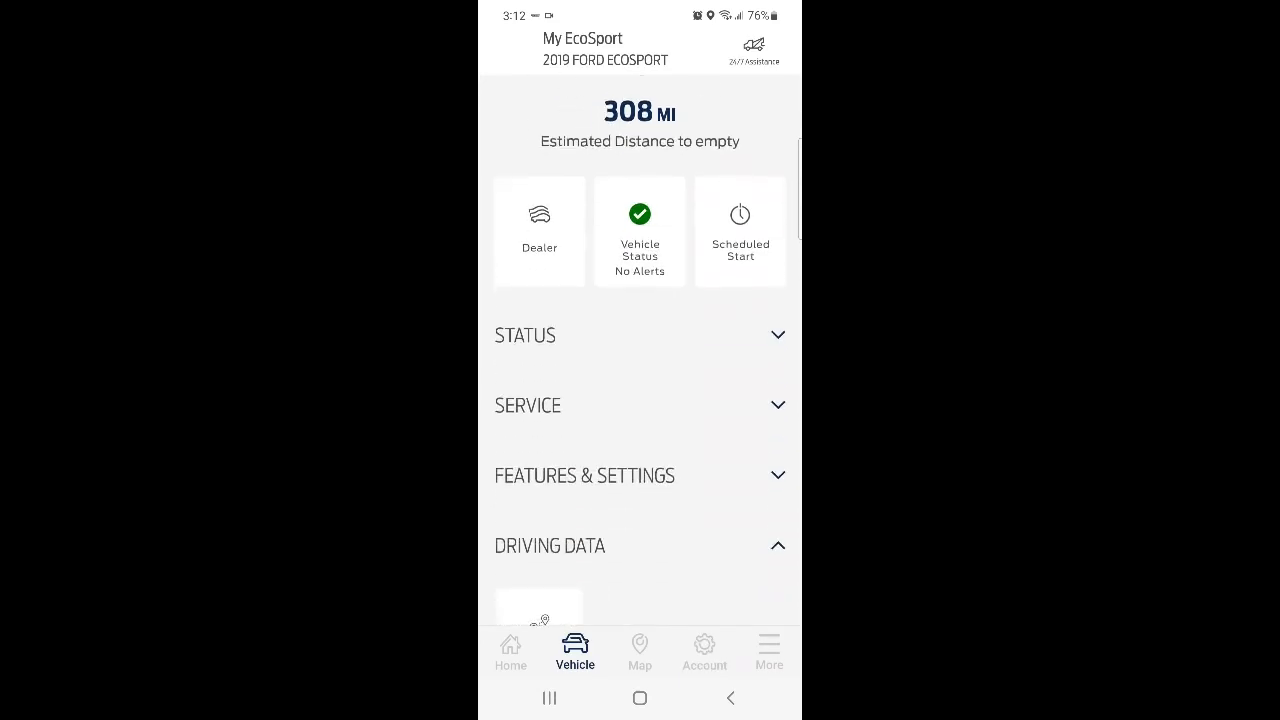
click(640, 336)
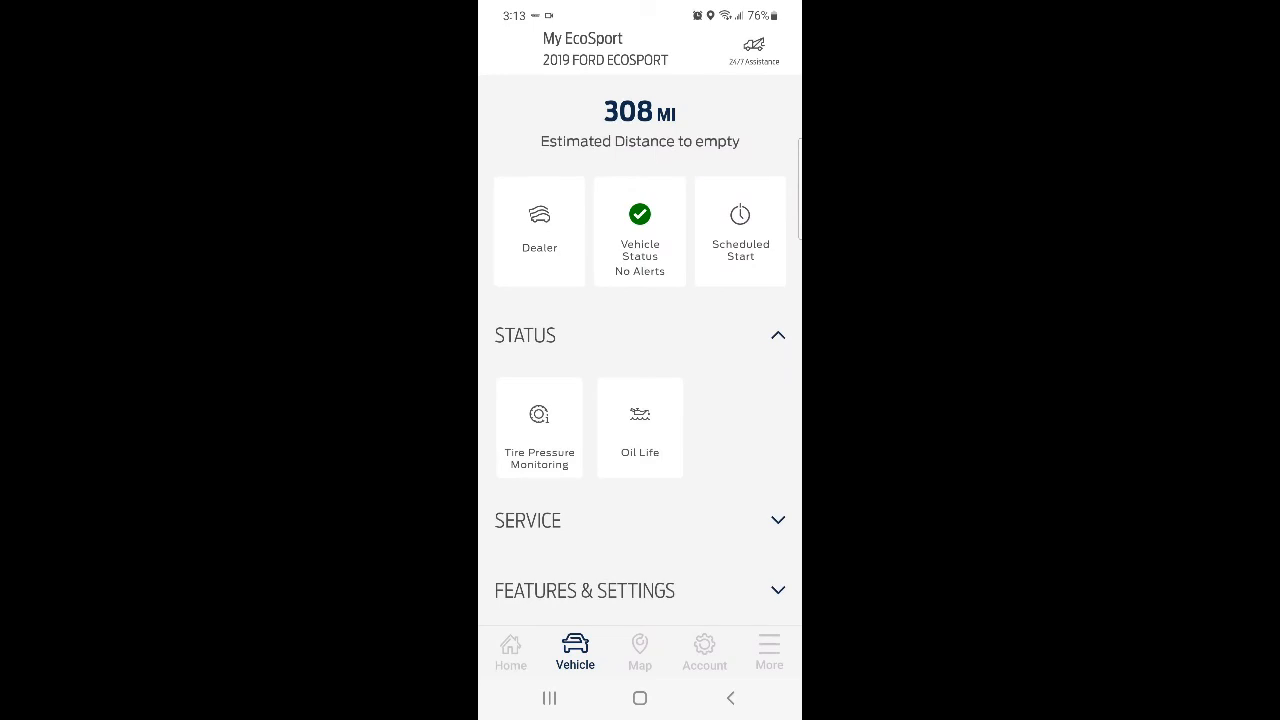
click(640, 520)
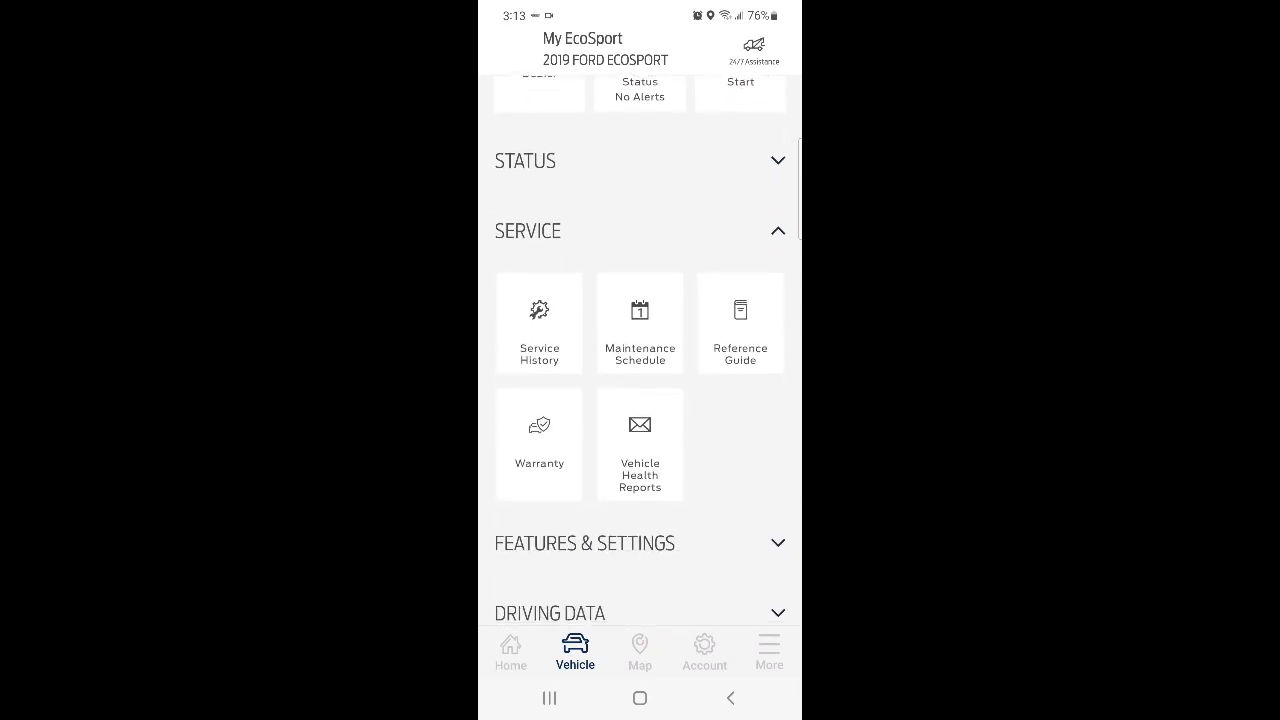
scroll(up, 3)
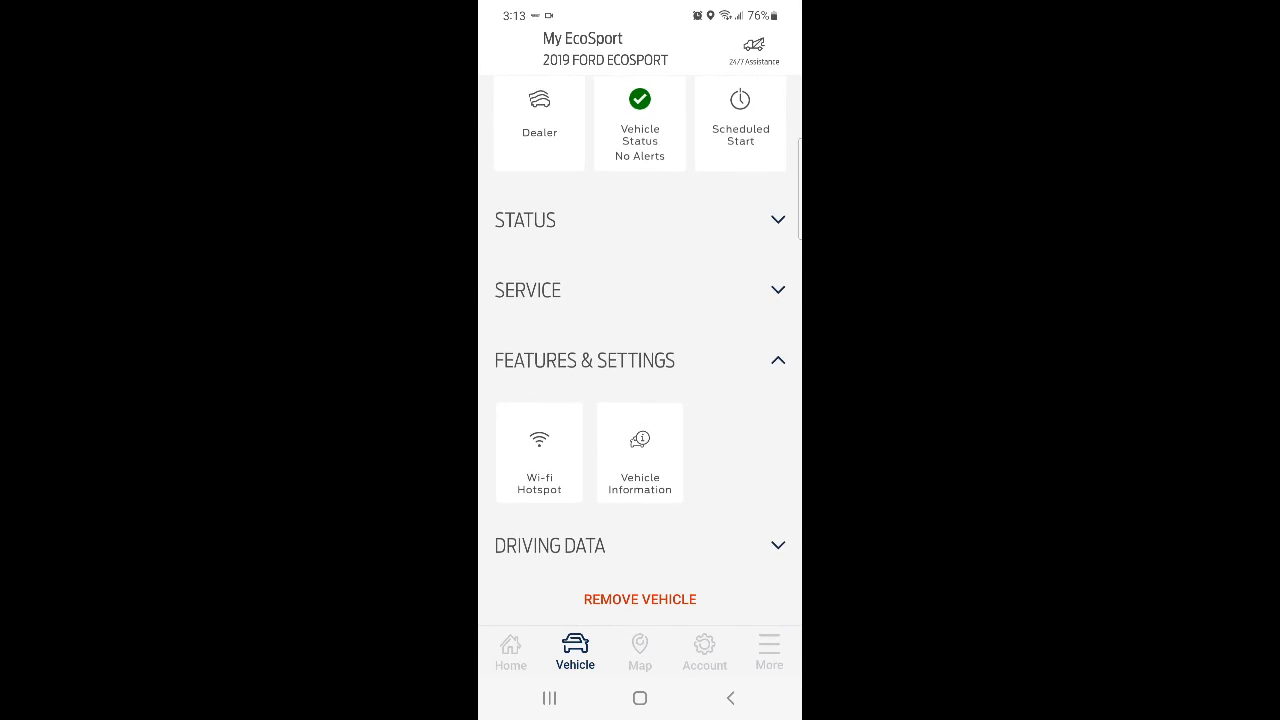
click(640, 452)
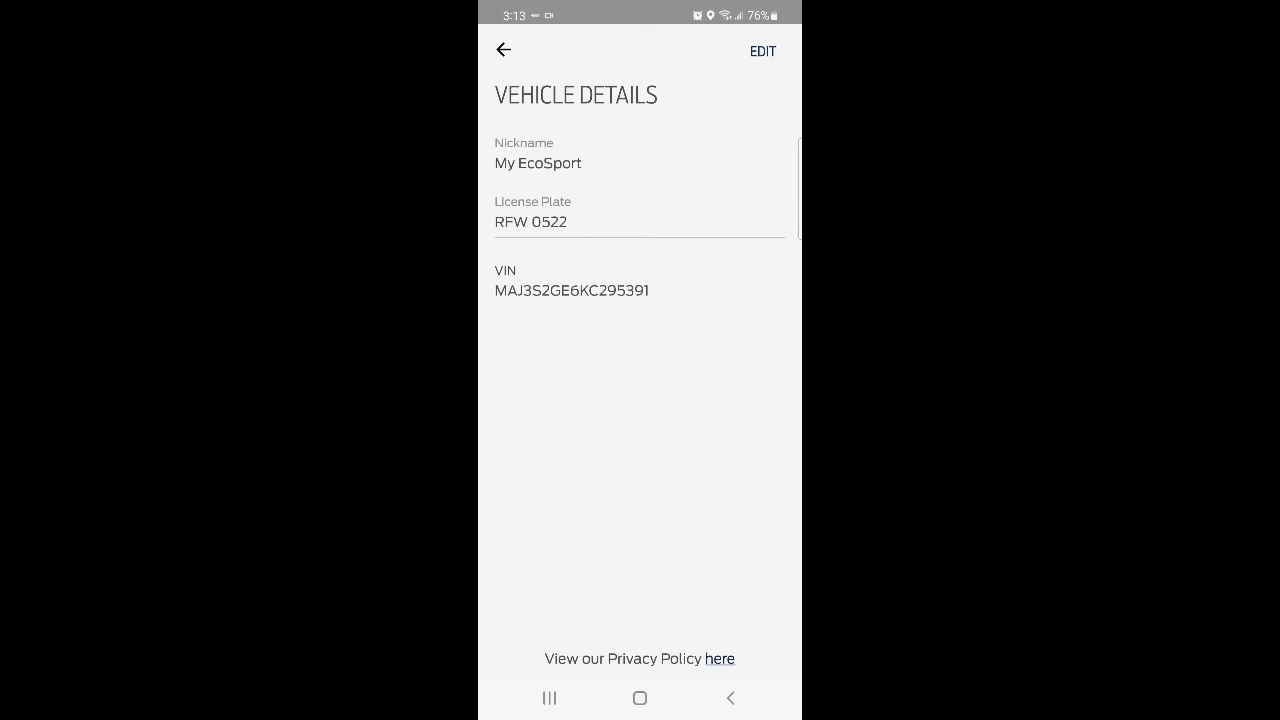
- Return from Vehicle Details to the My EcoSport home screen
click(504, 50)
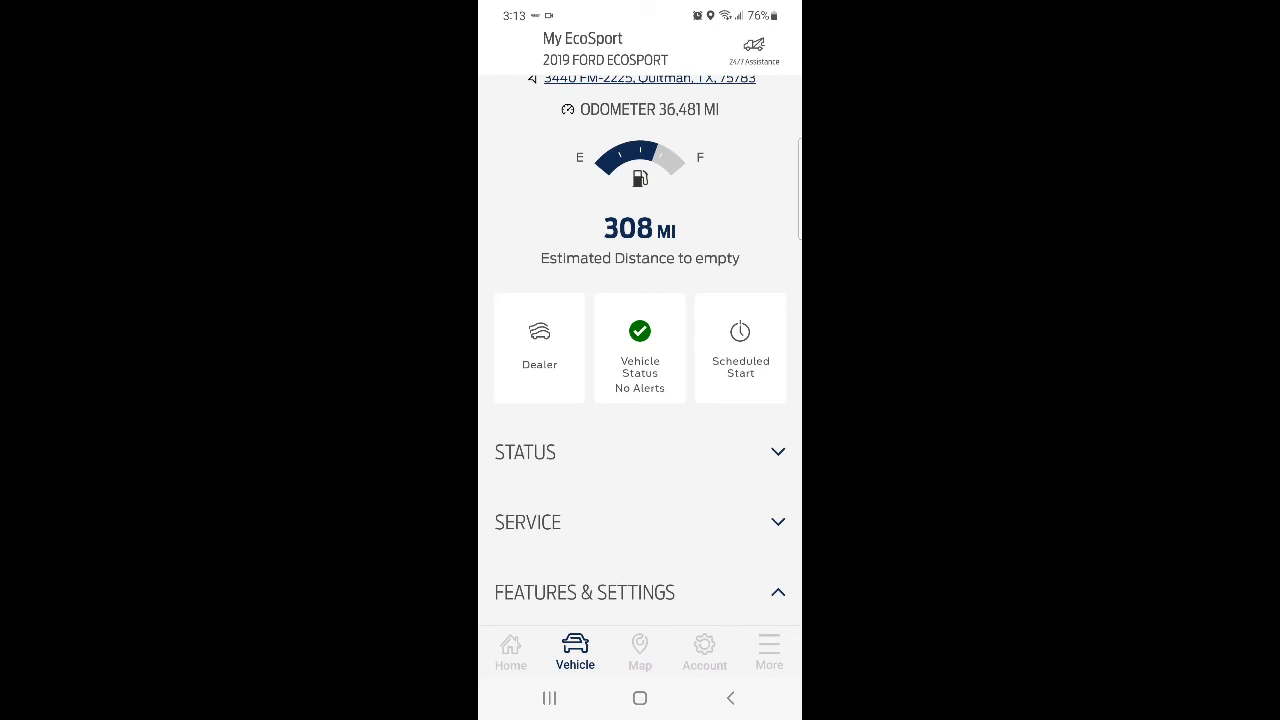
click(510, 652)
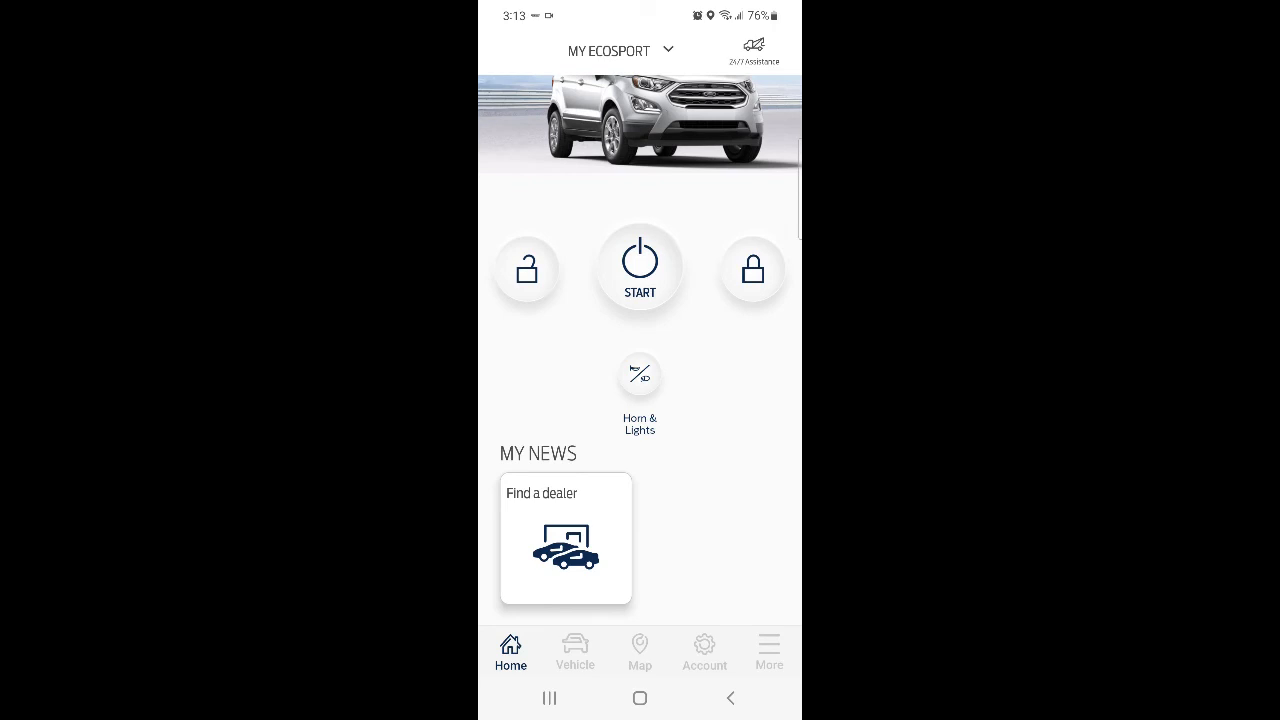
- Remotely start the EcoSport, confirm, dismiss the 'Vehicle started' notice, then send a door lock
click(640, 268)
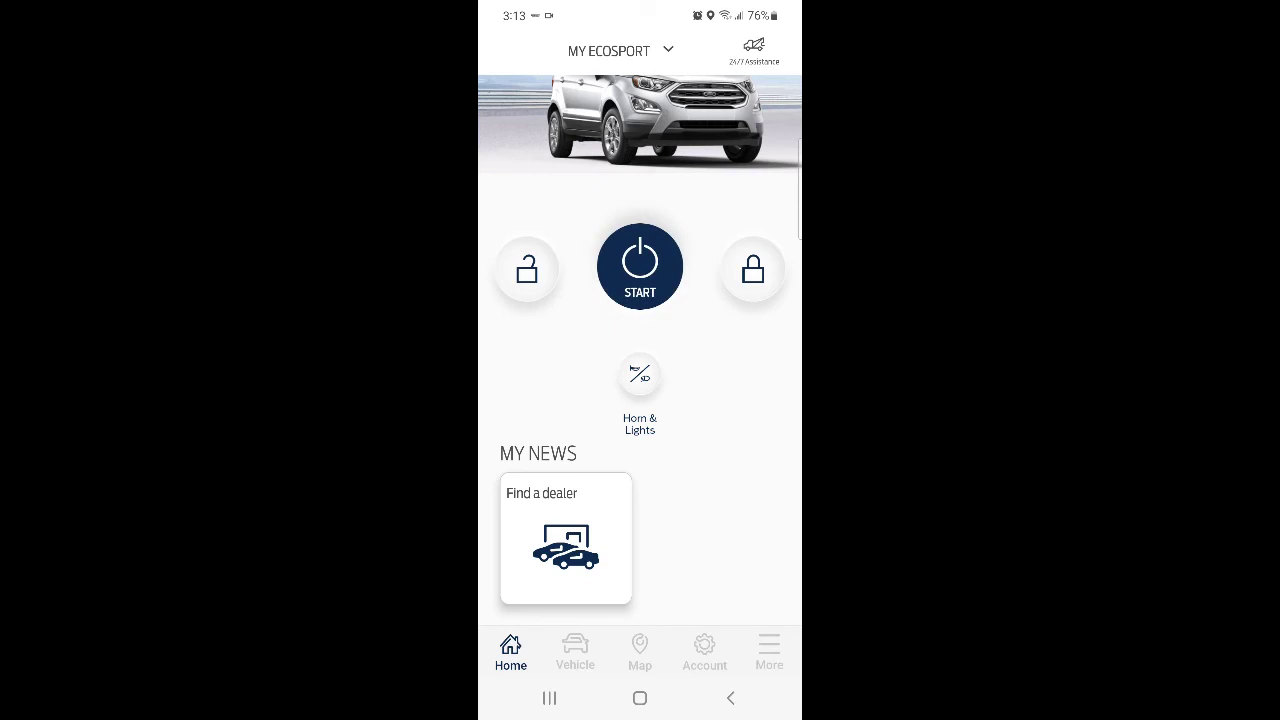
click(640, 268)
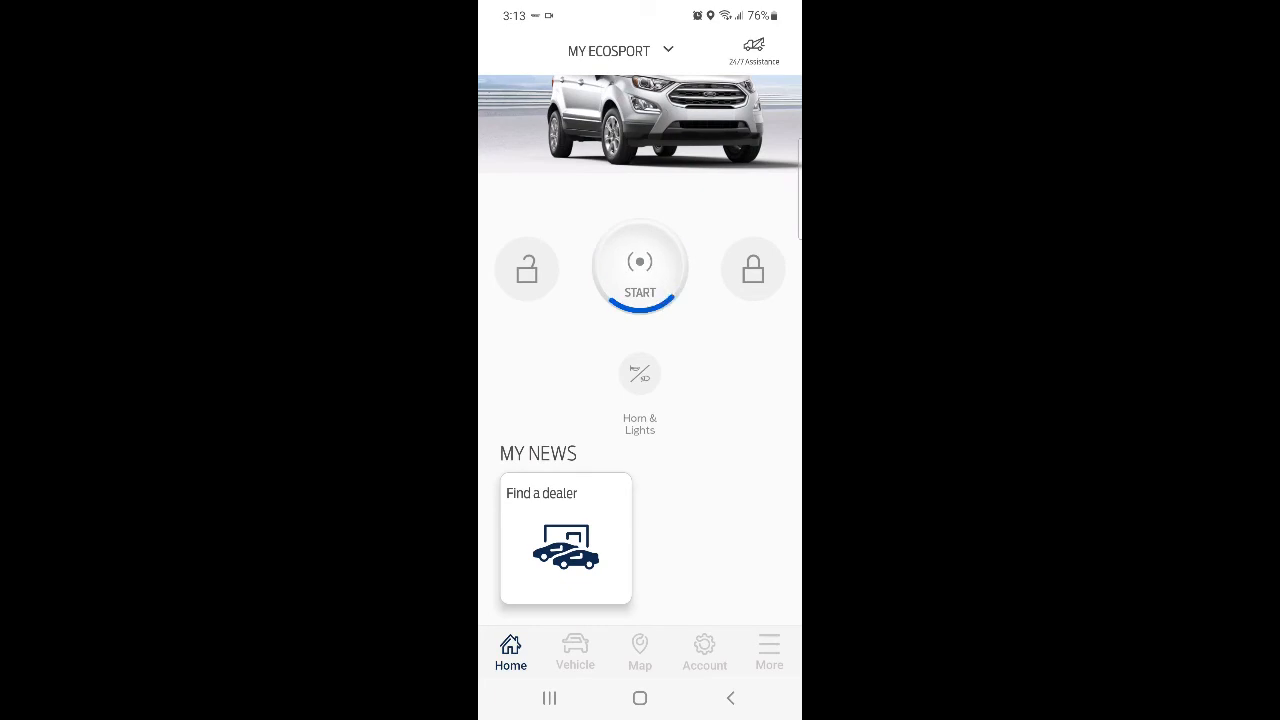
click(640, 264)
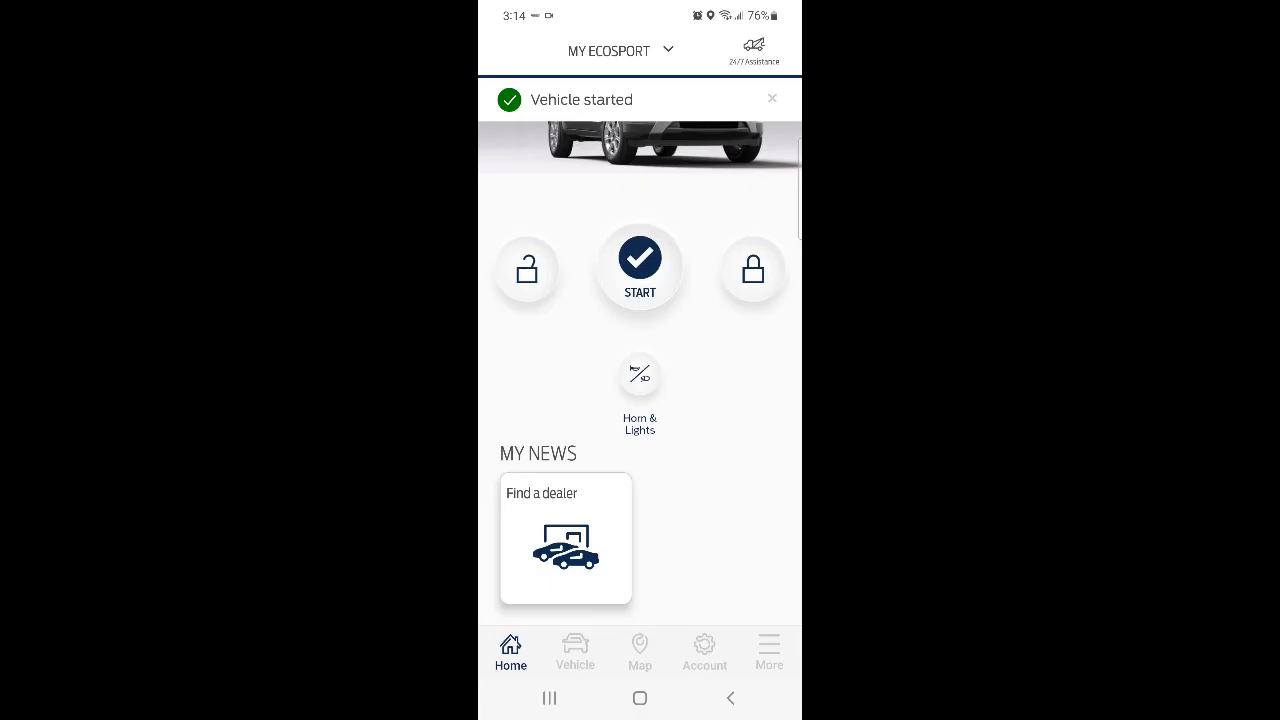
click(640, 268)
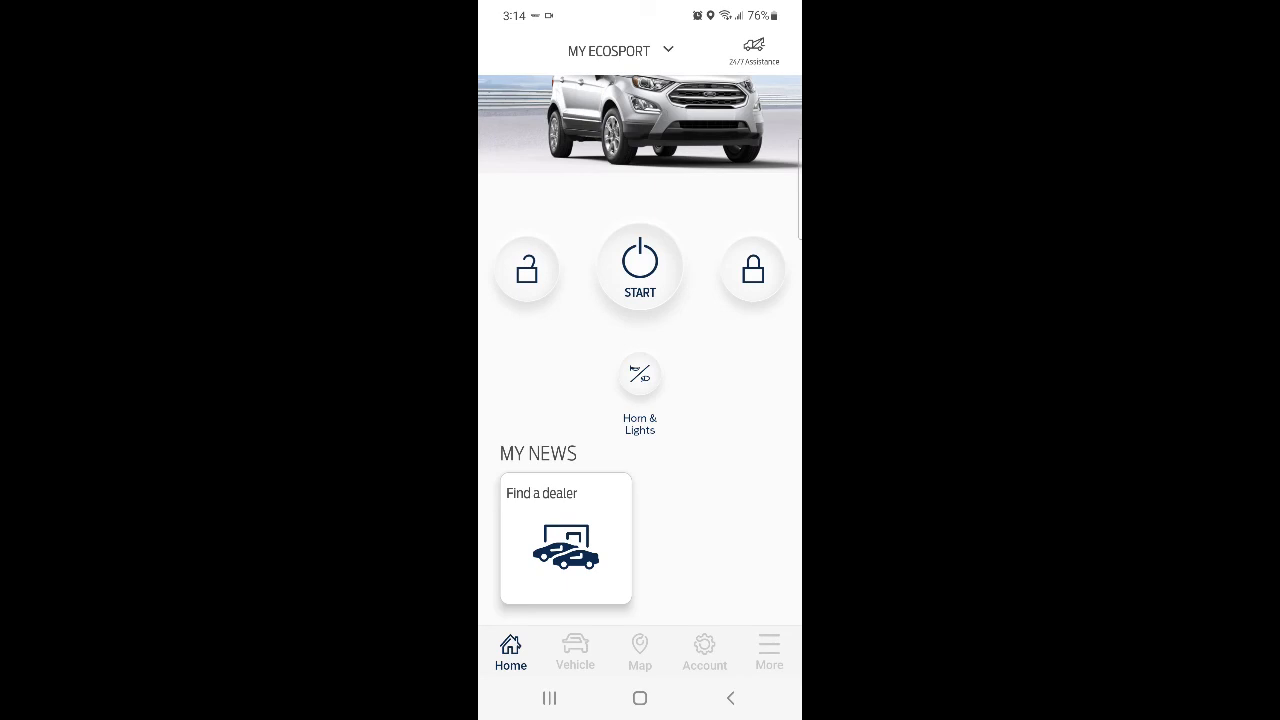
click(752, 268)
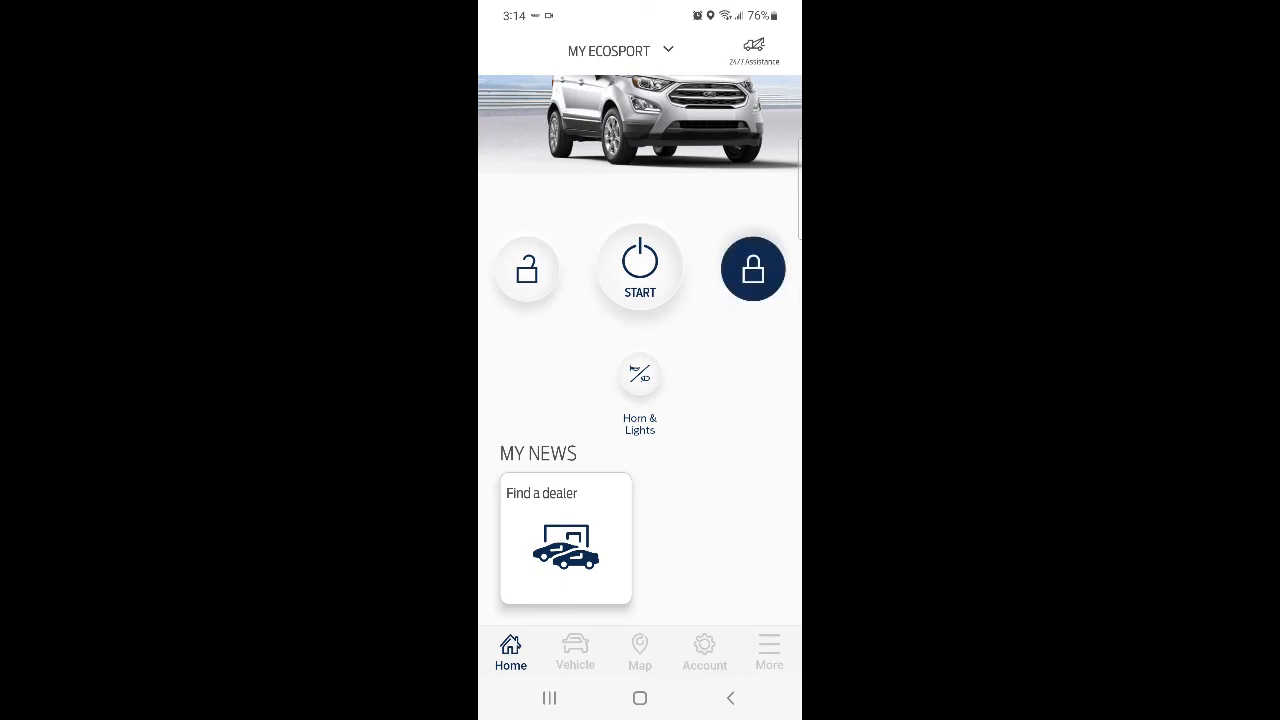
- Remotely lock the EcoSport's doors and wait for the 'Doors locked' confirmation
click(752, 268)
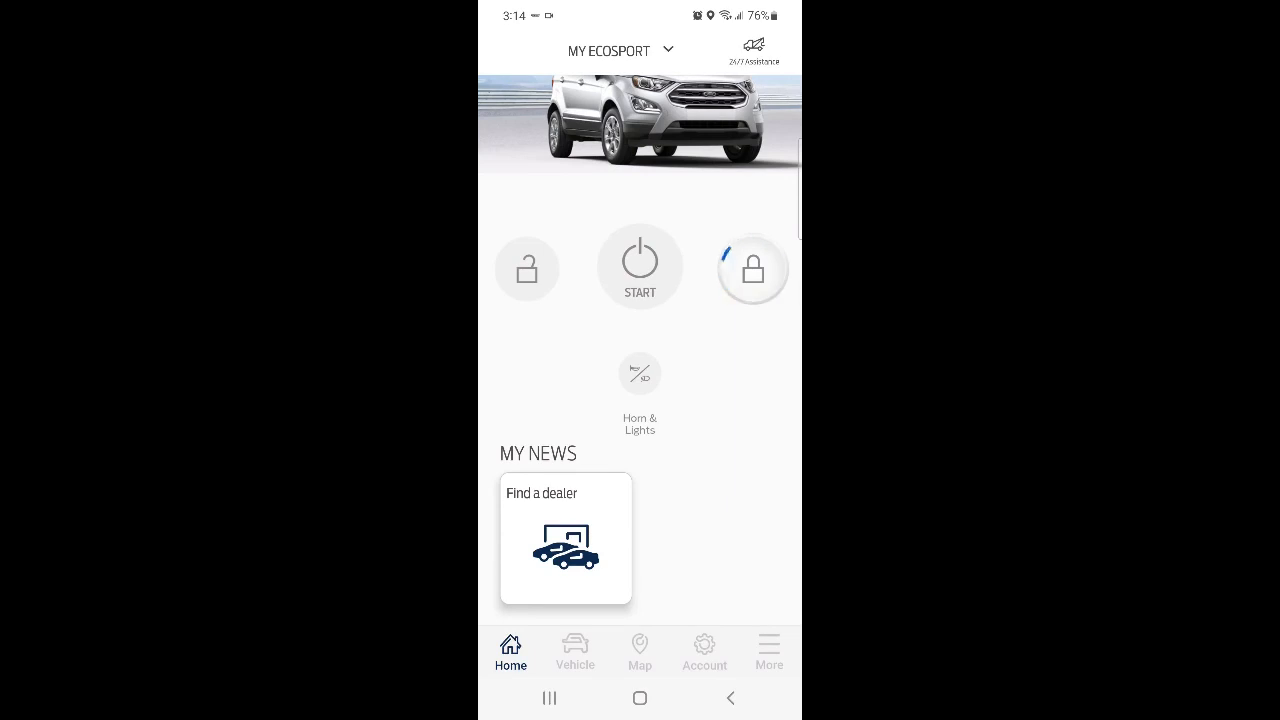
click(752, 268)
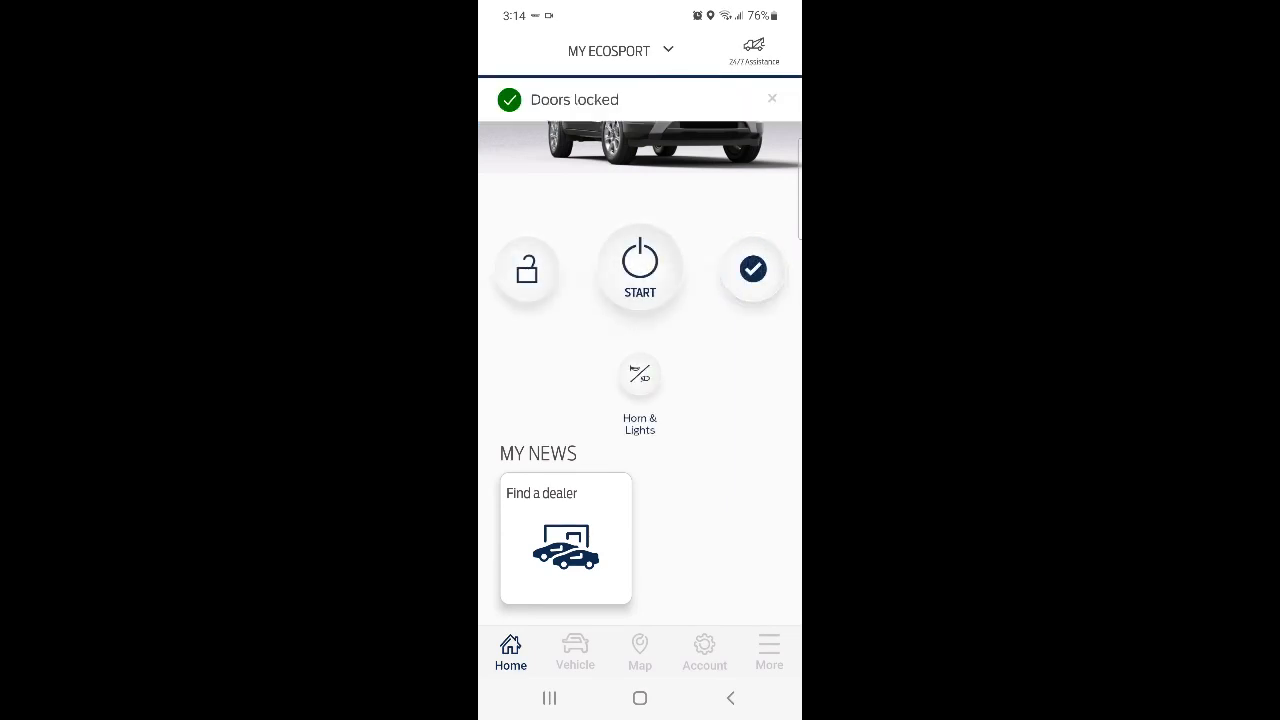
click(528, 268)
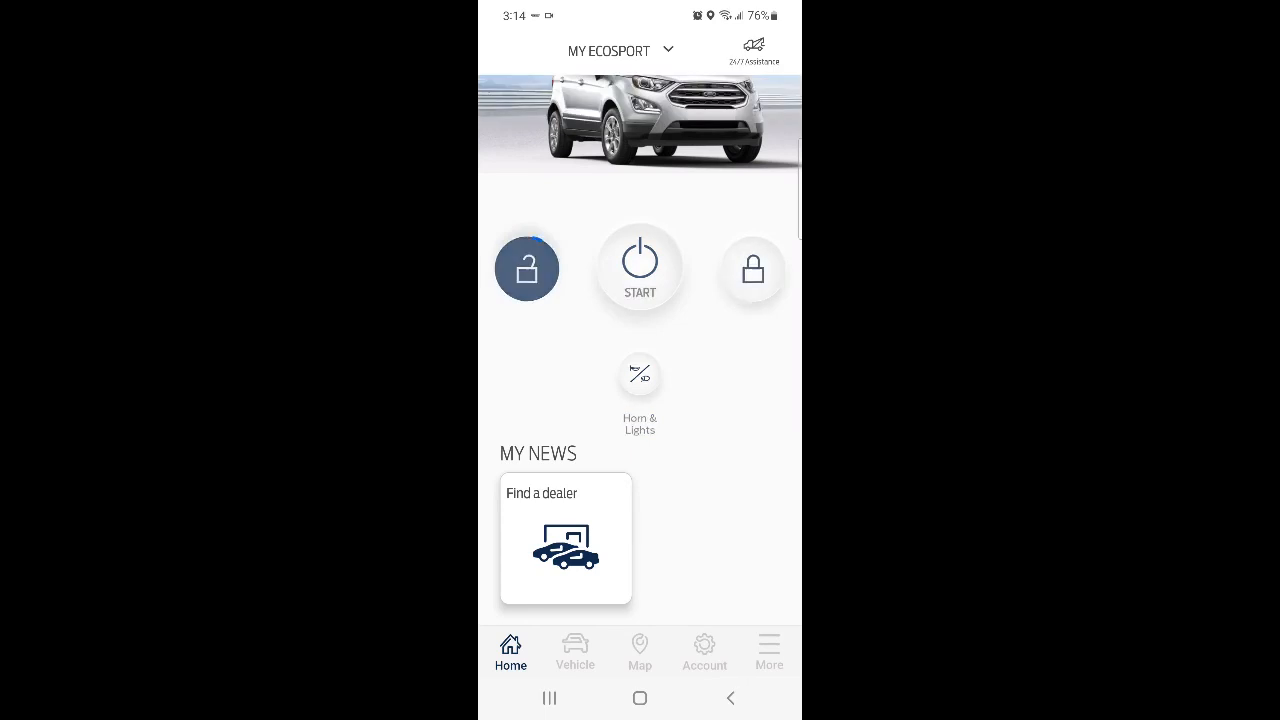
- Remotely unlock the doors, dismiss the 'Doors unlocked' notice and go to the vehicle overview
click(526, 268)
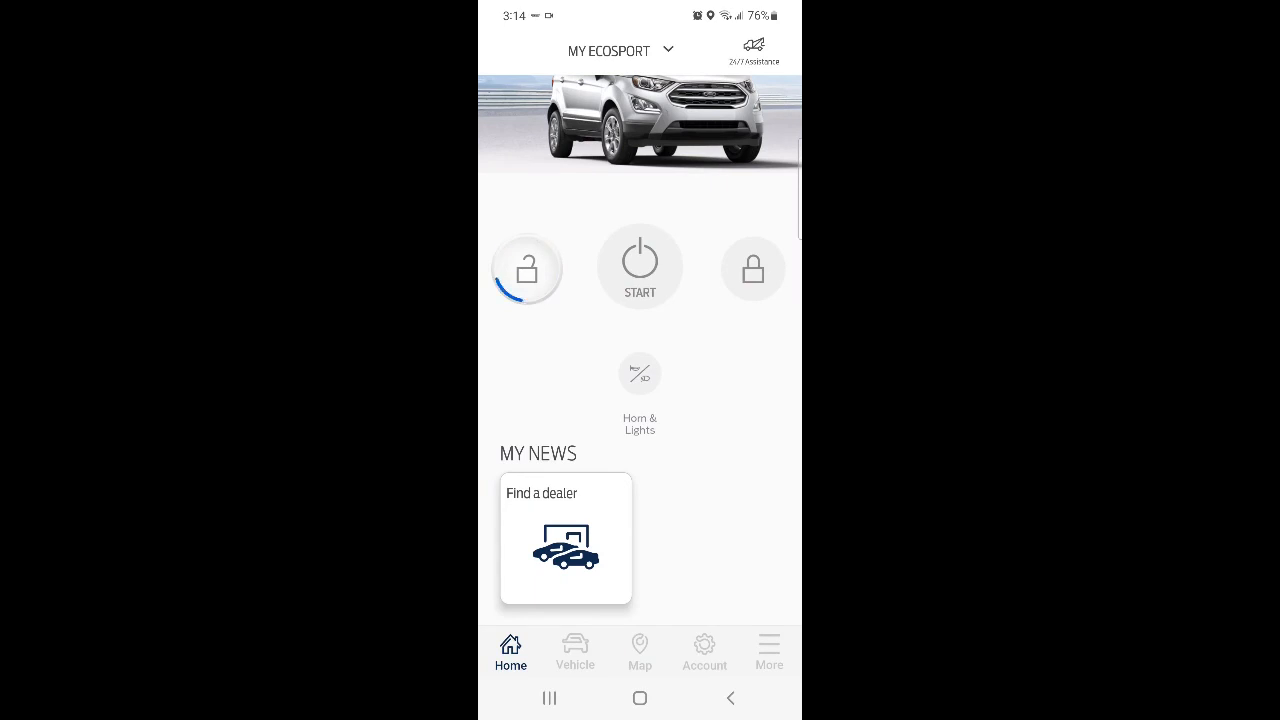
click(526, 268)
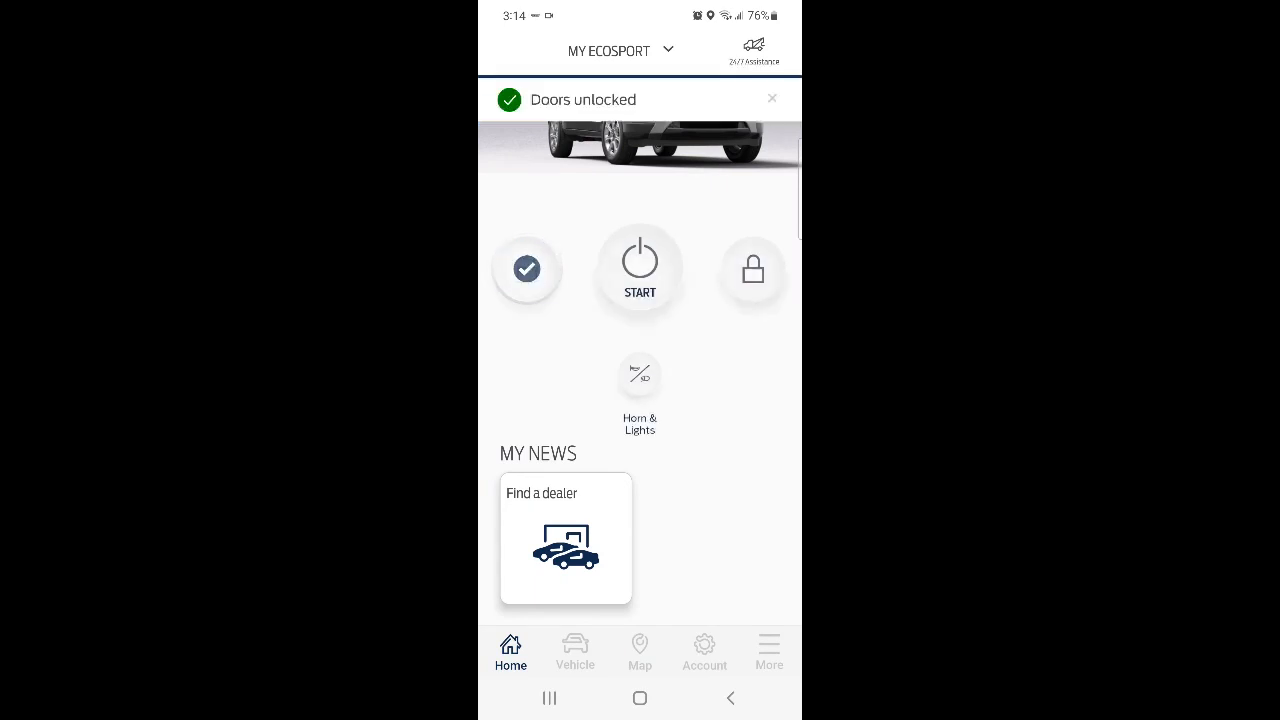
scroll(down, 3)
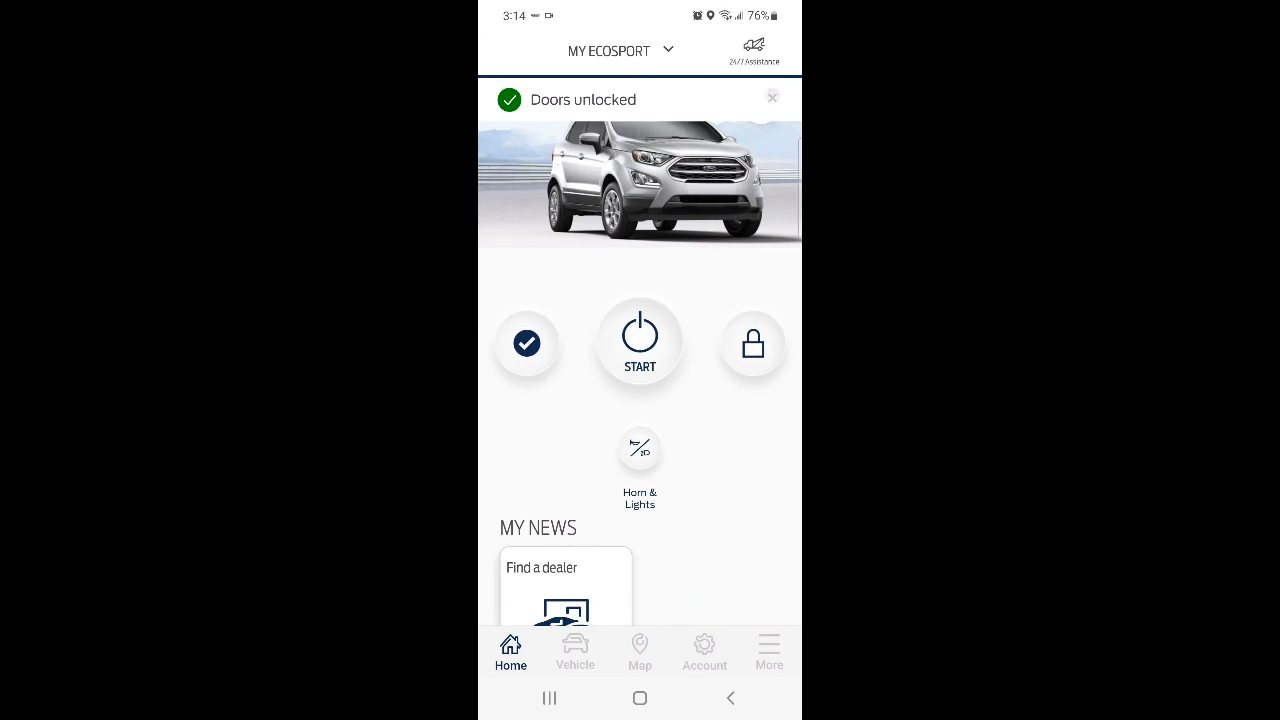
click(772, 96)
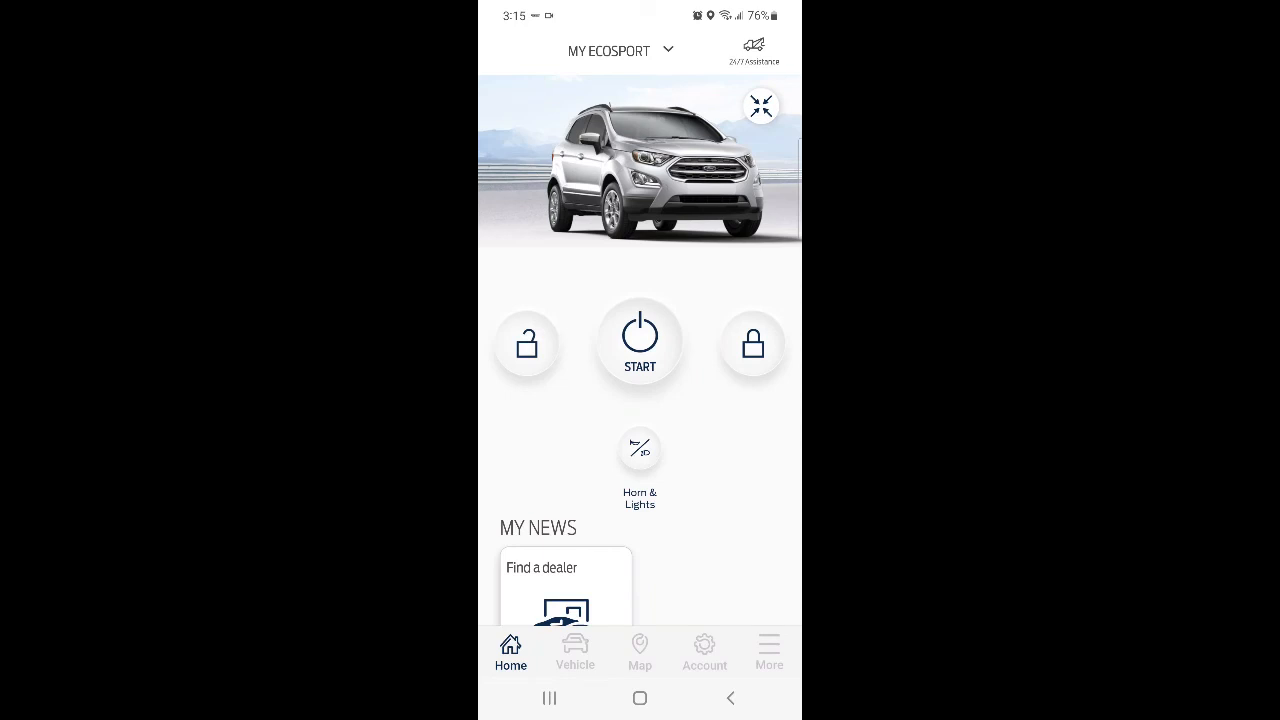
click(576, 652)
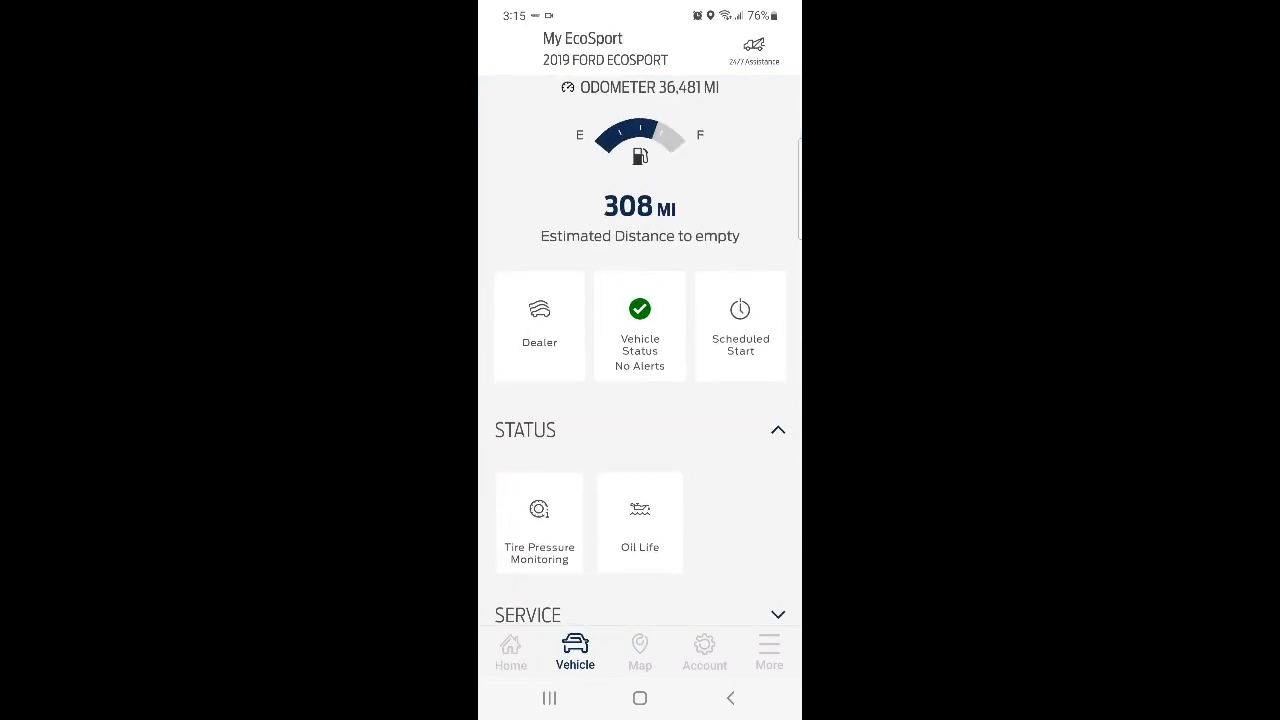
- View tire pressures 35, 34, 34, 32 psi against recommended 35, then return to the overview
click(540, 524)
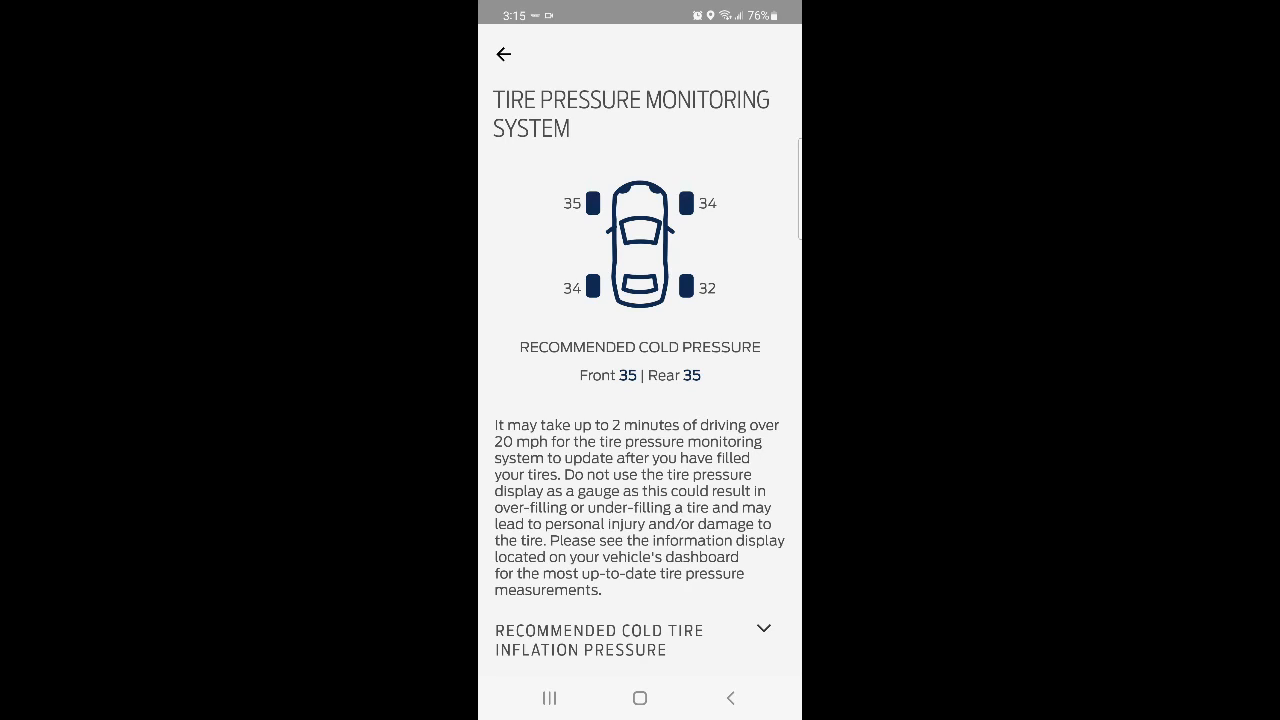
click(502, 54)
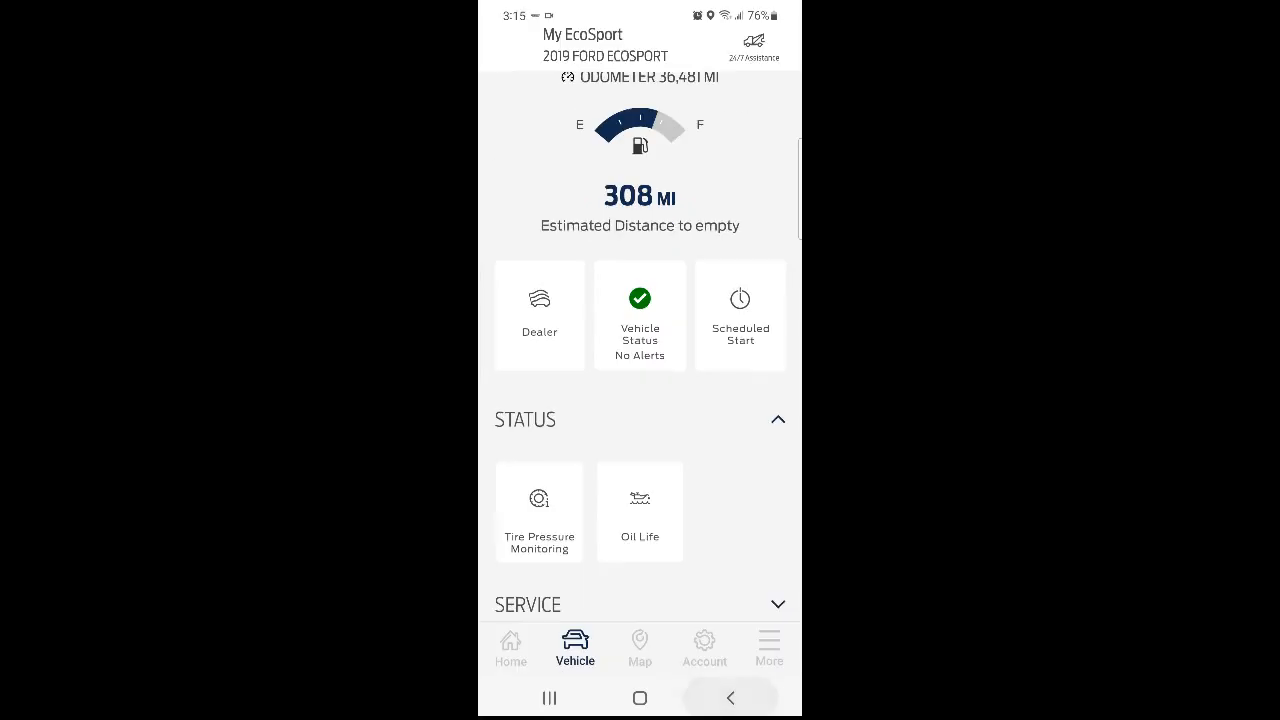